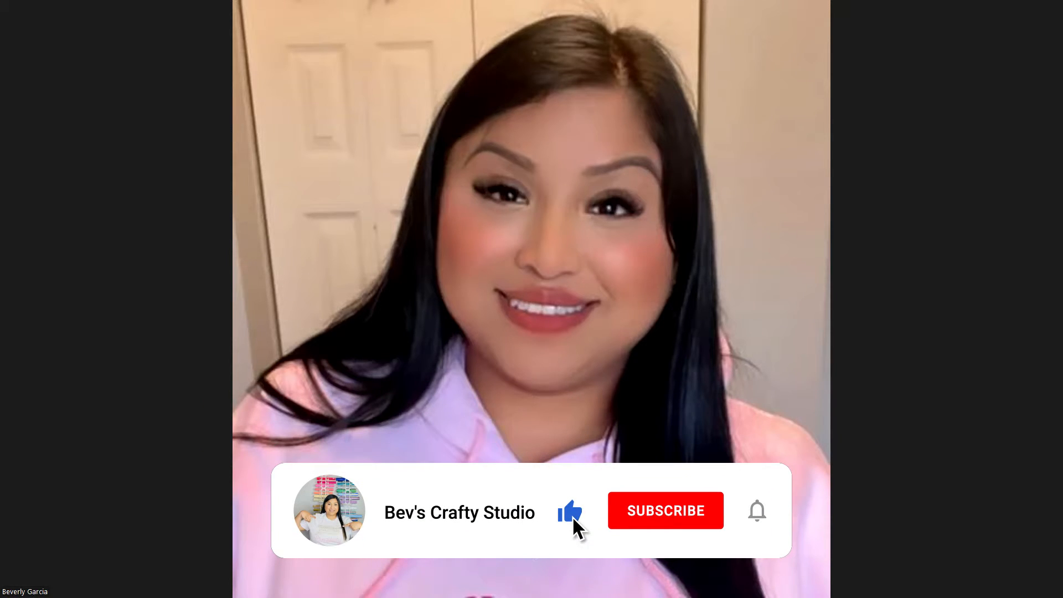
Step: Start opening an image and browse from ALL IMAGES to the MY OWN CUSTOM FILES folder
left_click(664, 509)
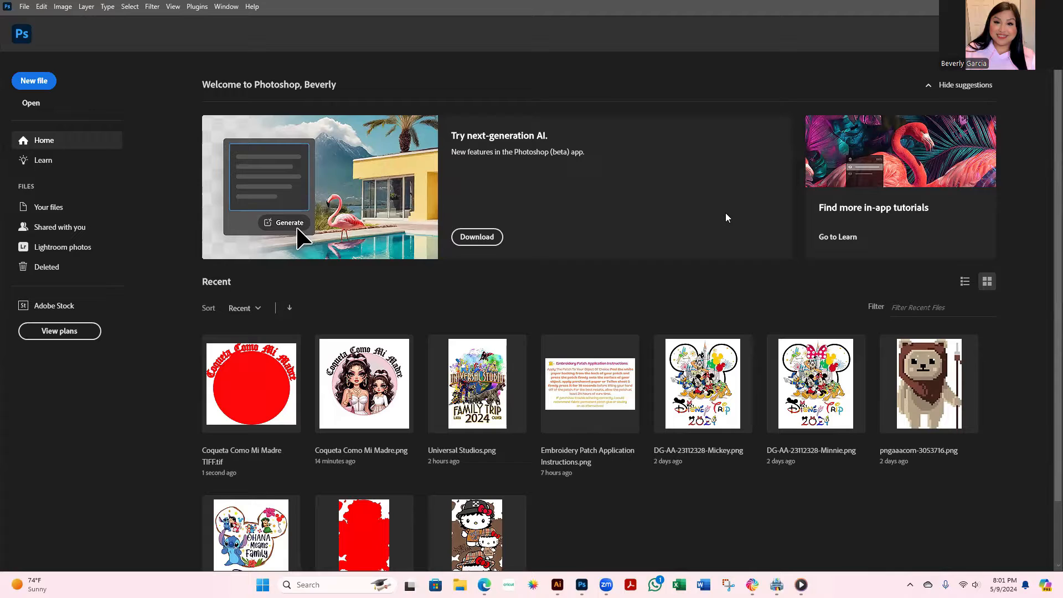
mouse_move(31, 103)
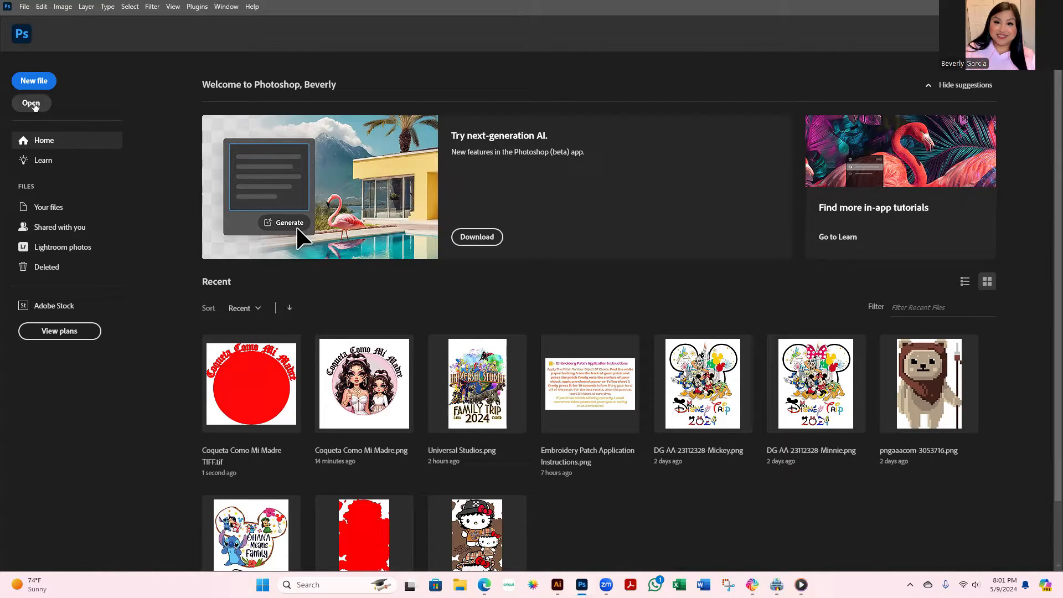
left_click(31, 103)
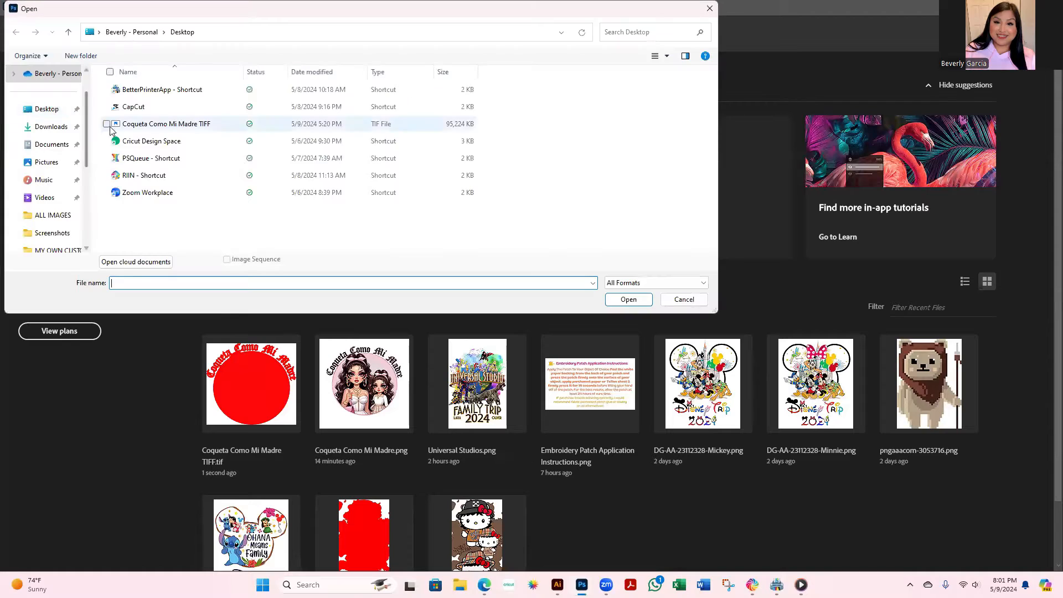
left_click(51, 214)
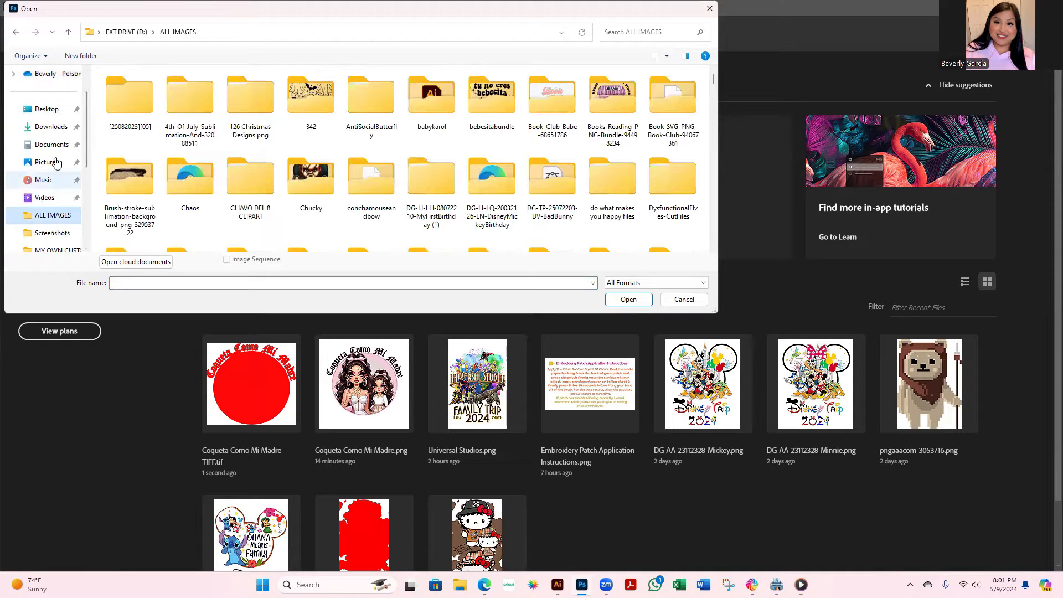
left_click(371, 95)
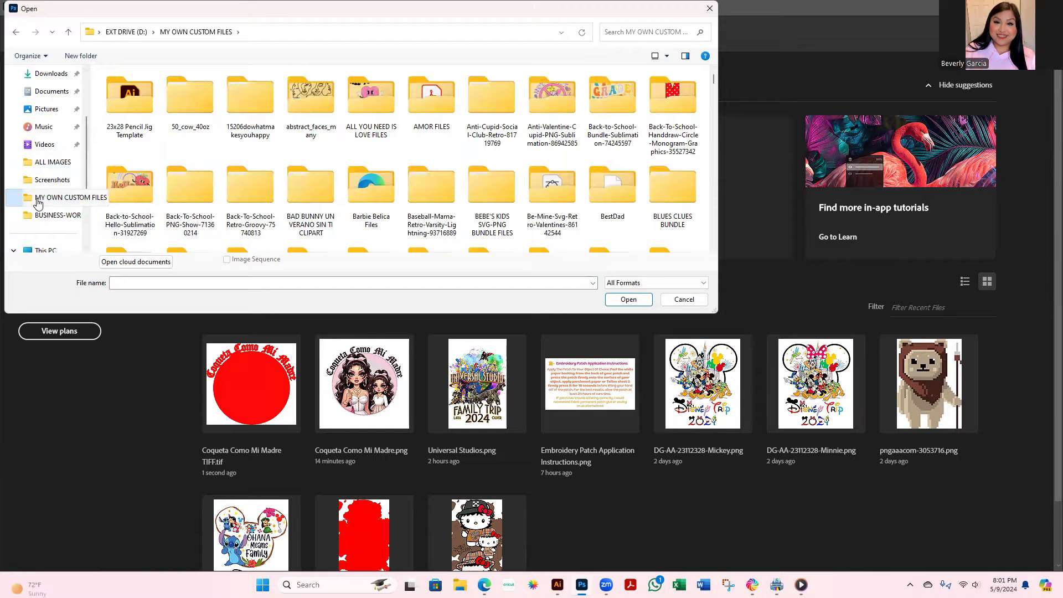
Step: Locate the Hay Comida En La Casa 2 PNG in the folder and open it as a document
scroll("down", 3)
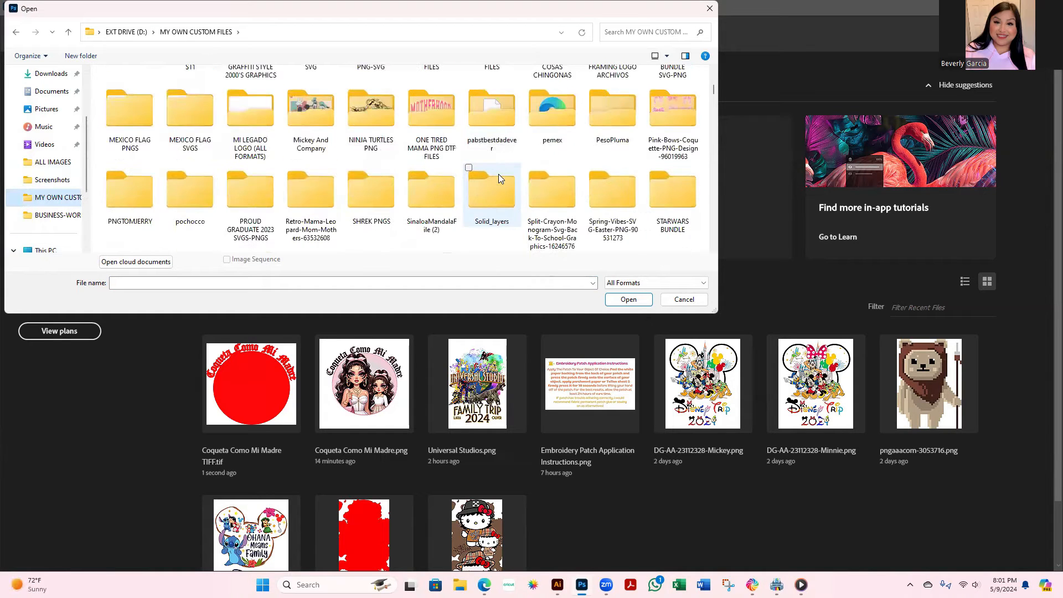
scroll("down", 3)
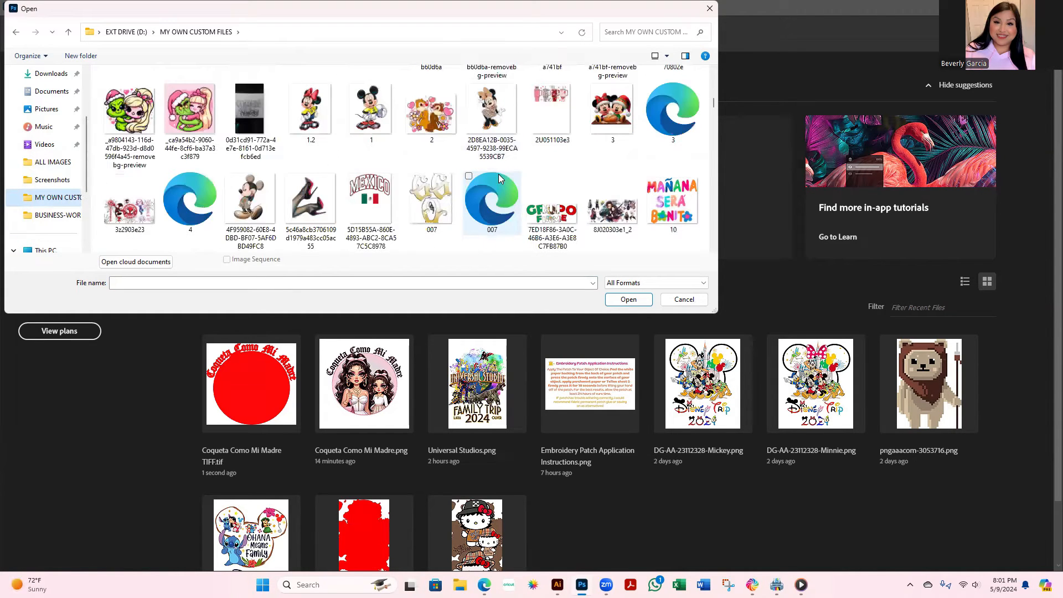
scroll("down", 3)
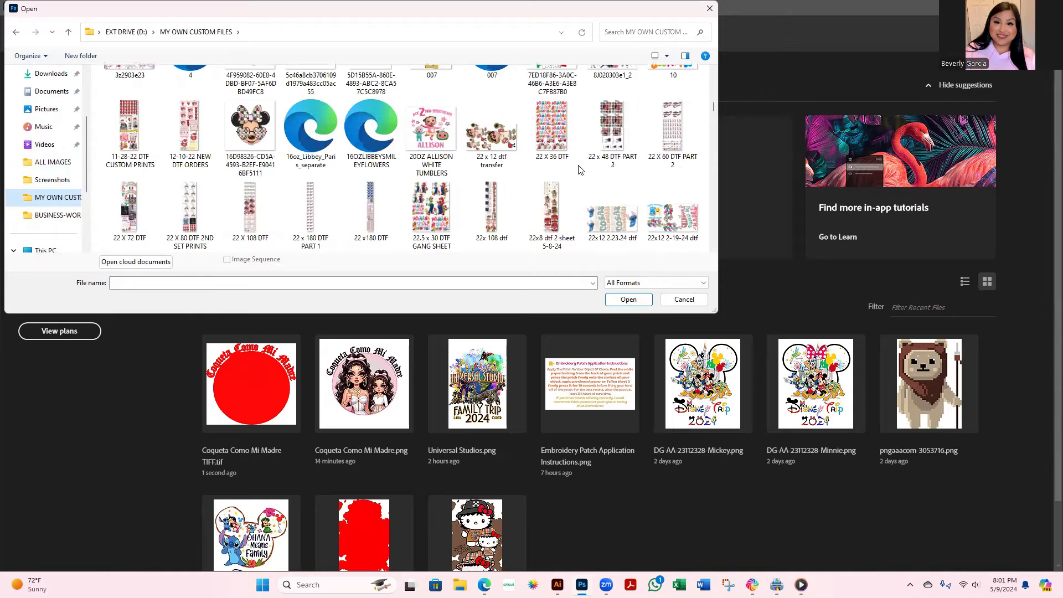
scroll("down", 3)
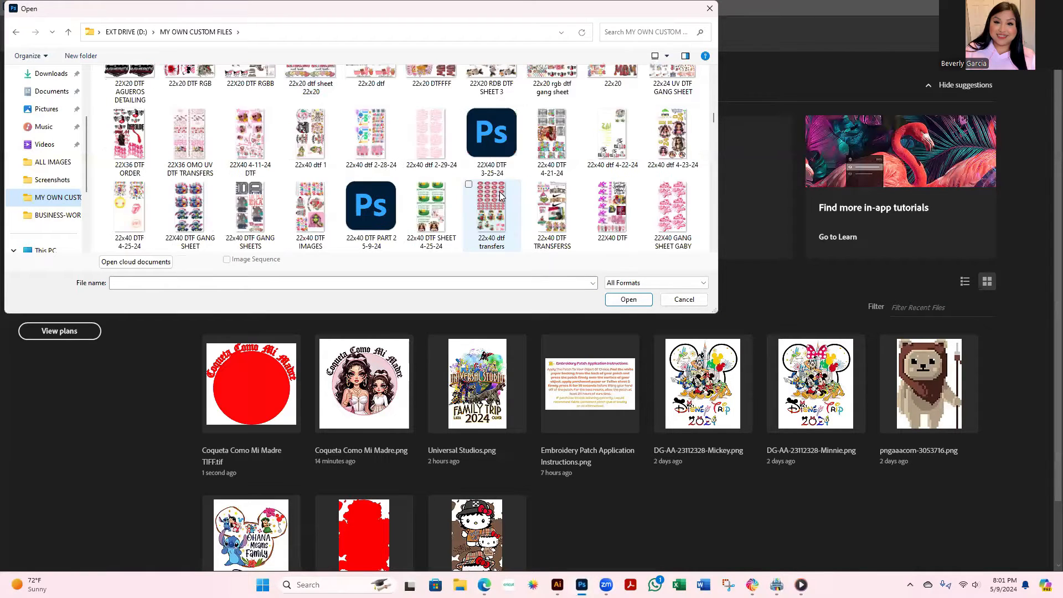
scroll("down", 3)
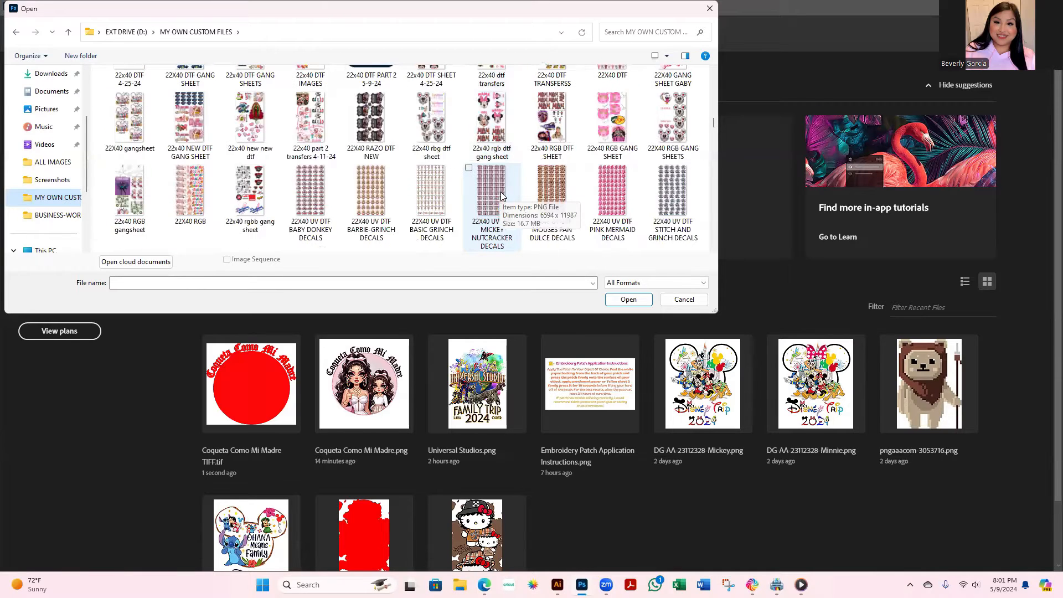
scroll("down", 3)
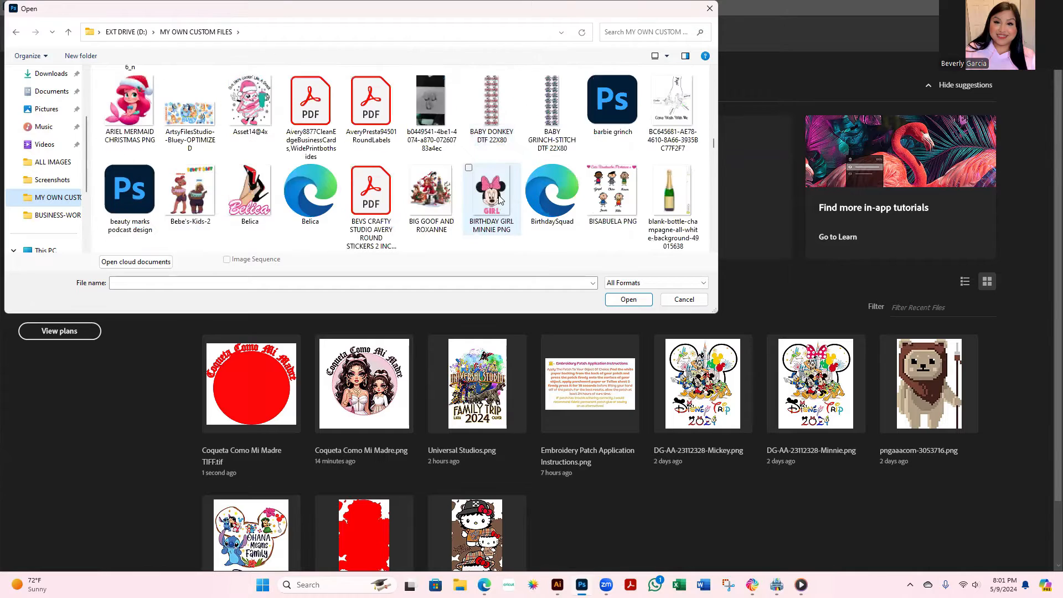
scroll("down", 3)
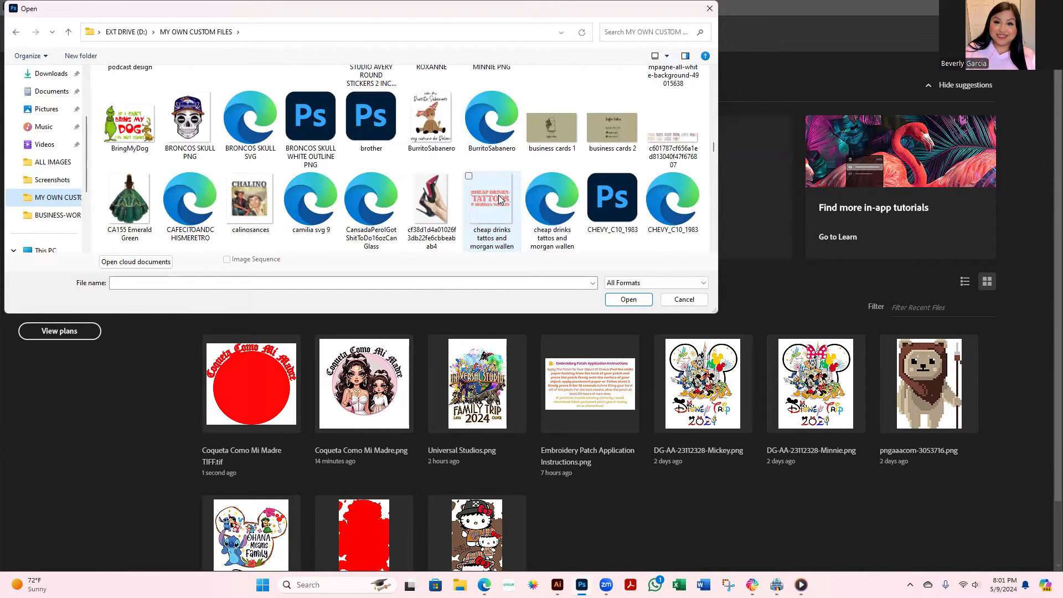
scroll("down", 3)
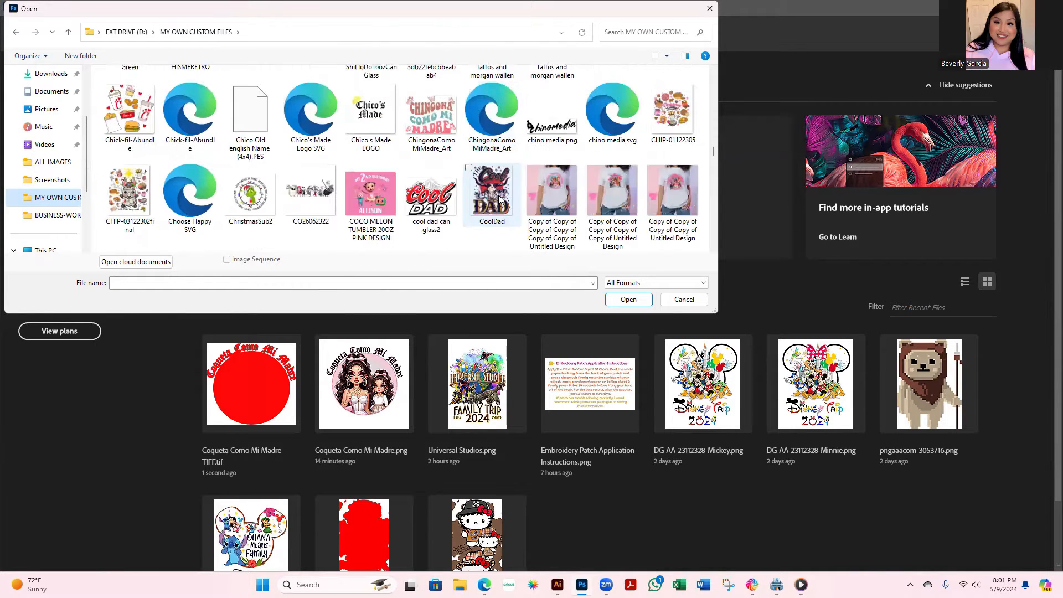
scroll("down", 3)
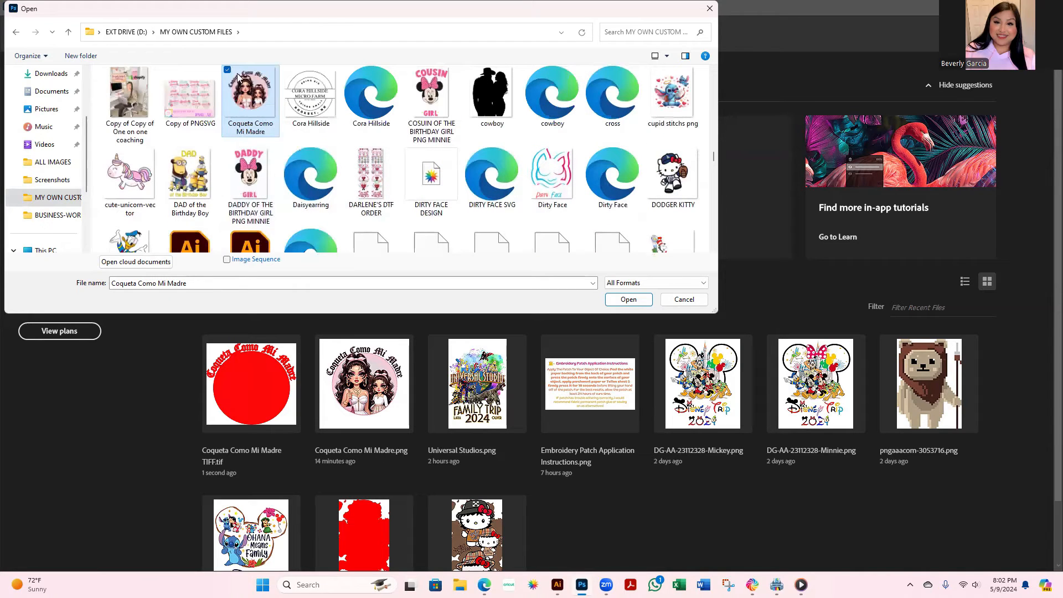
scroll("down", 3)
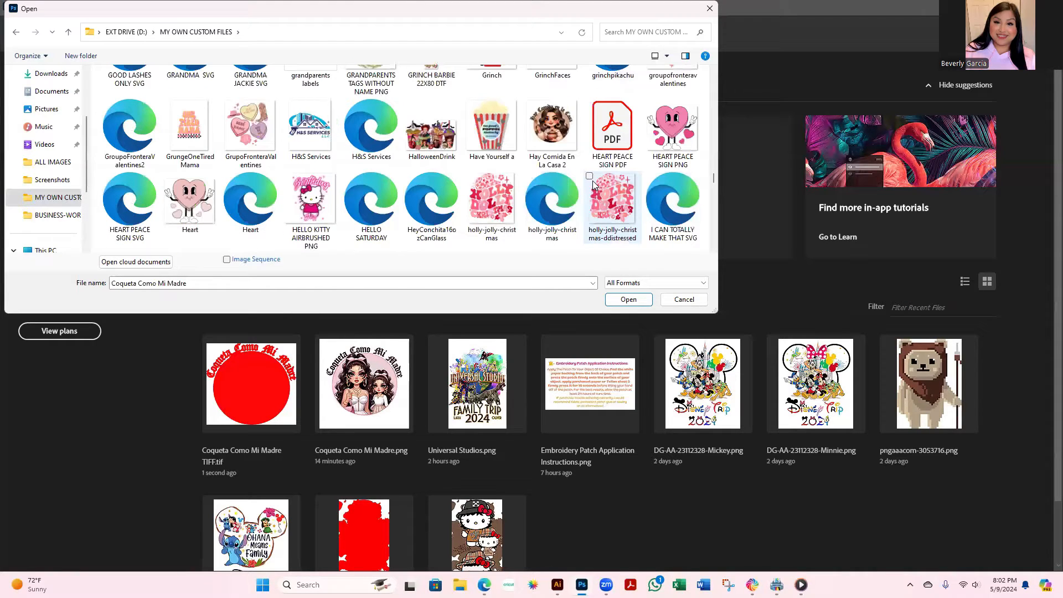
left_click(551, 128)
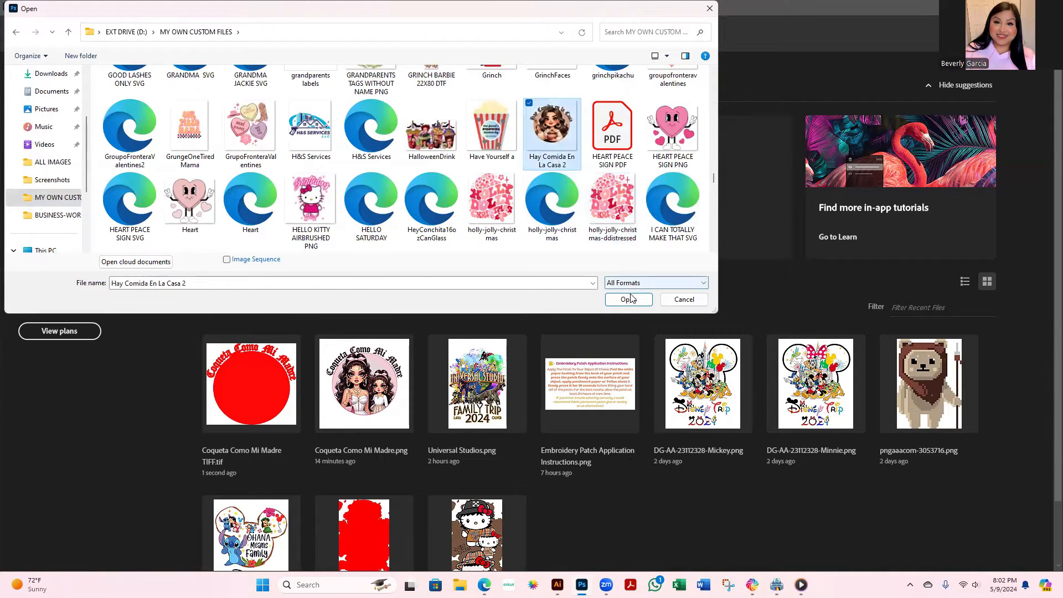
left_click(627, 299)
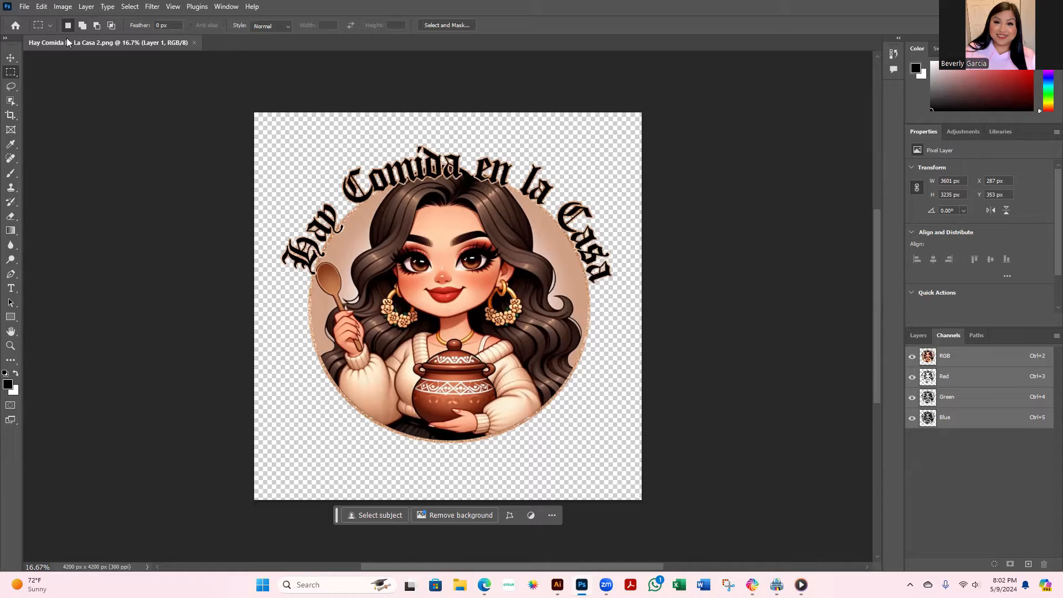
Step: Trim transparent pixels on all four sides, shrinking the canvas to 3601 × 3235 px
left_click(62, 7)
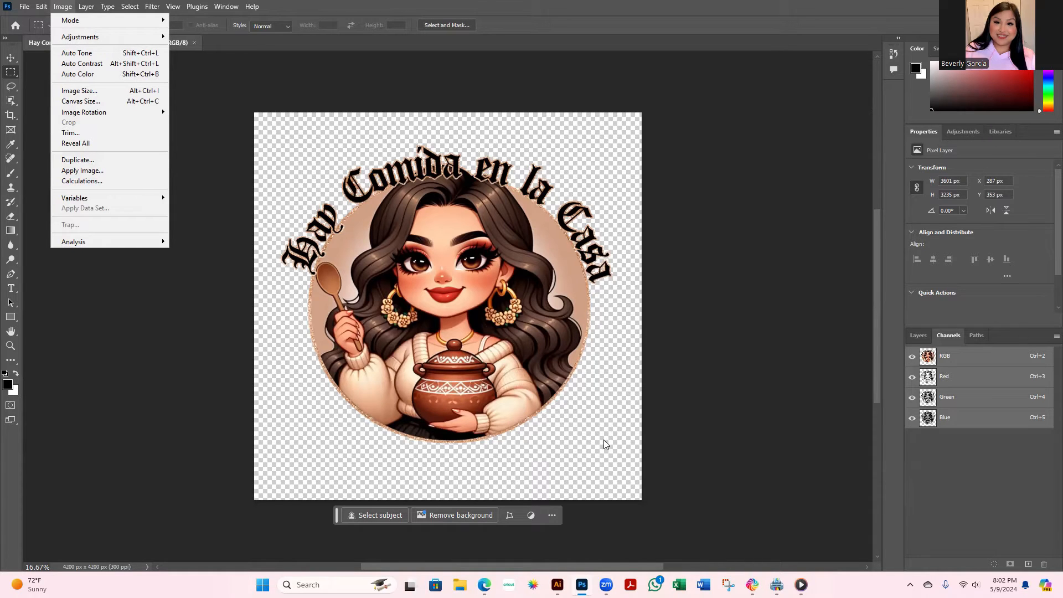
mouse_move(575, 162)
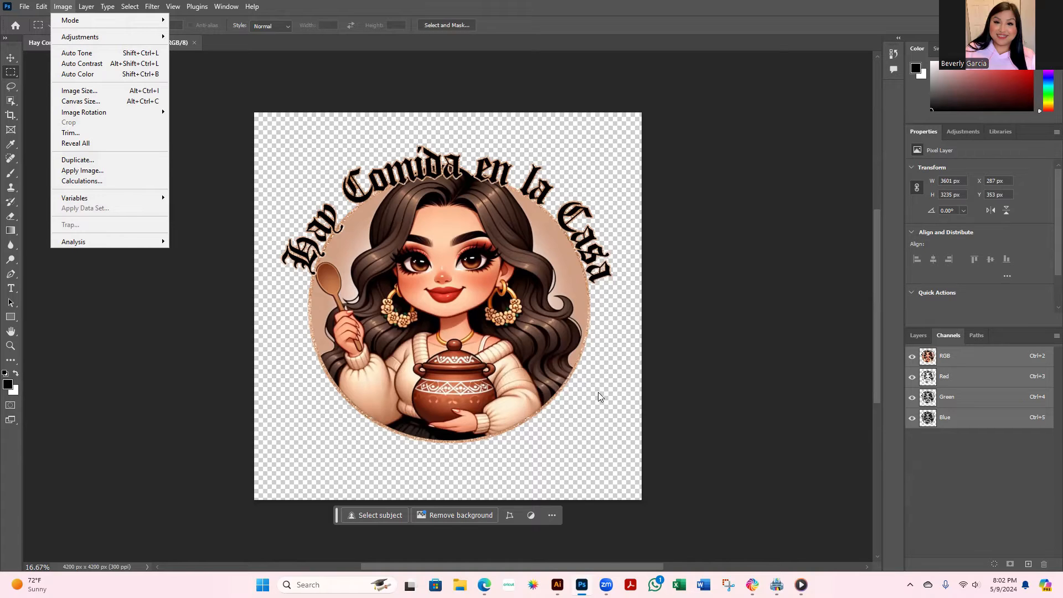
mouse_move(485, 134)
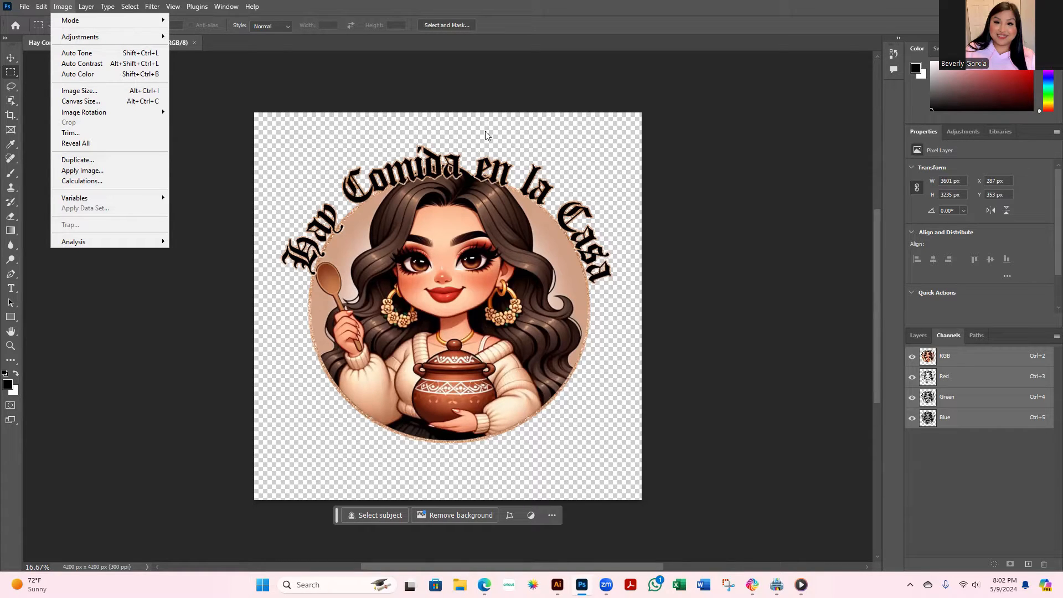
mouse_move(78, 90)
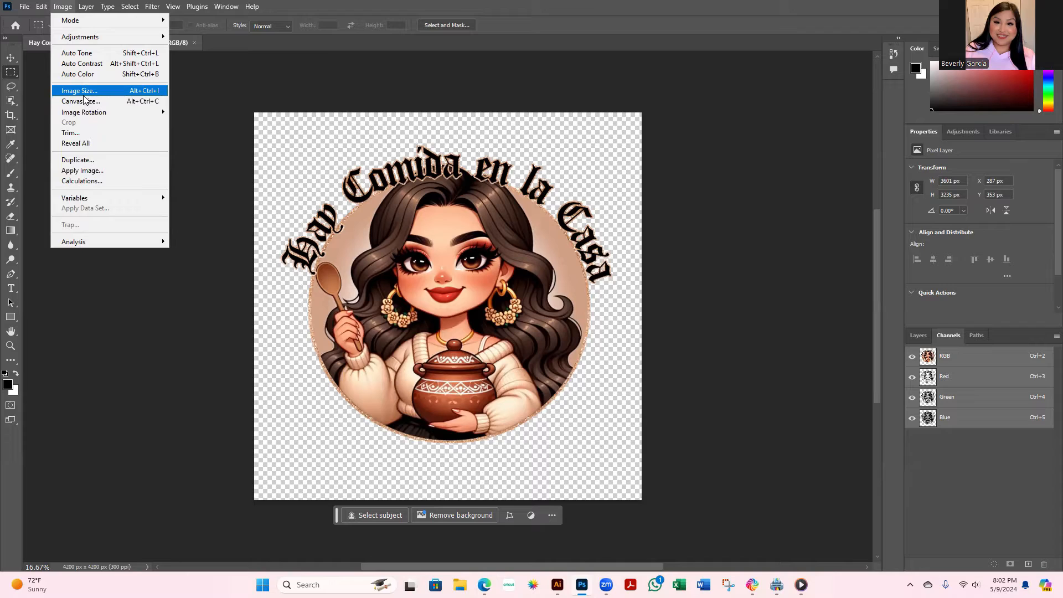
mouse_move(70, 132)
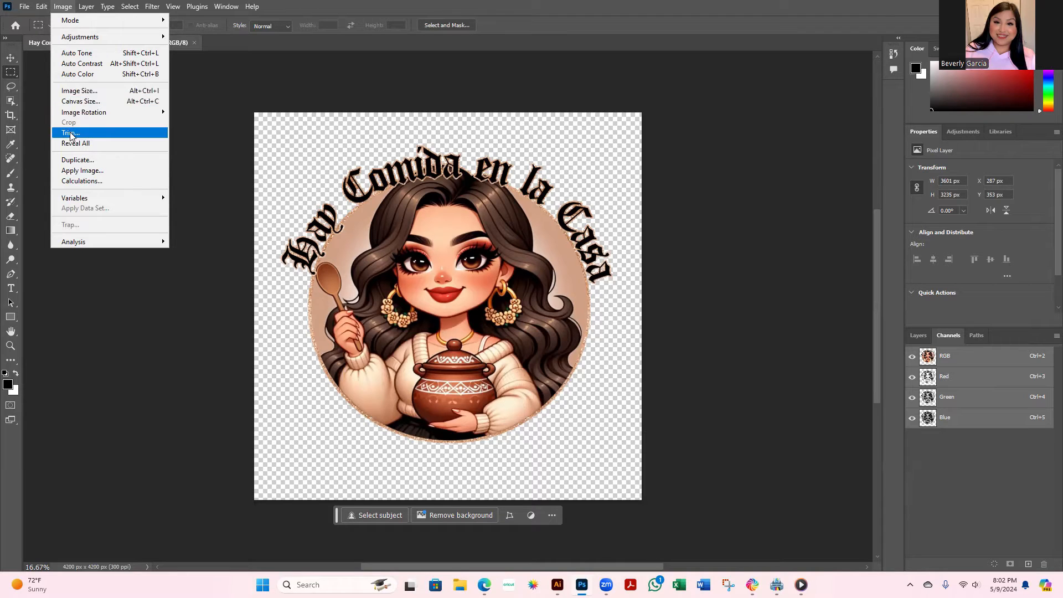
left_click(70, 133)
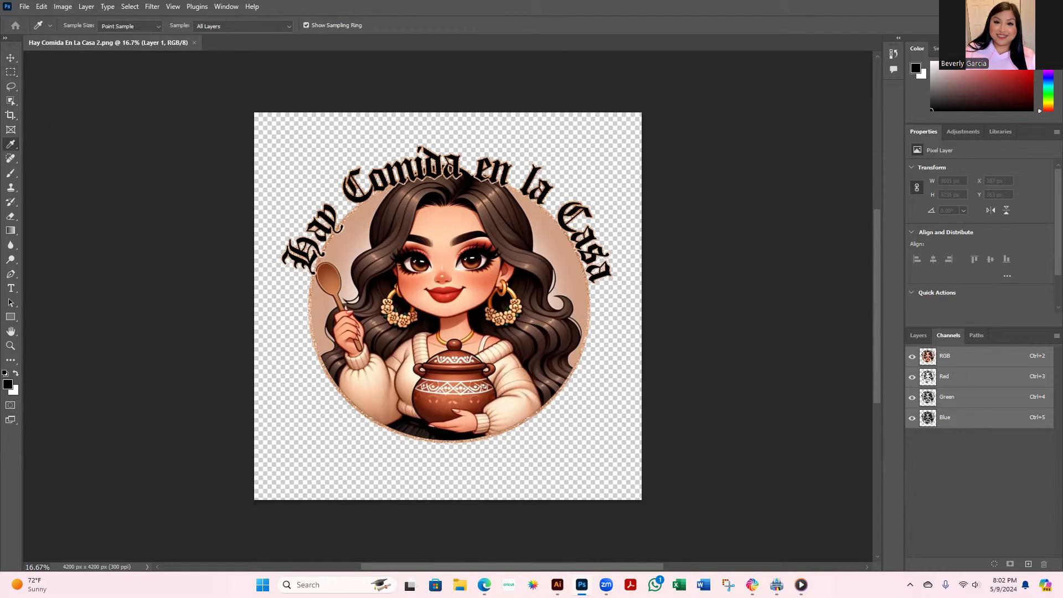
left_click(62, 6)
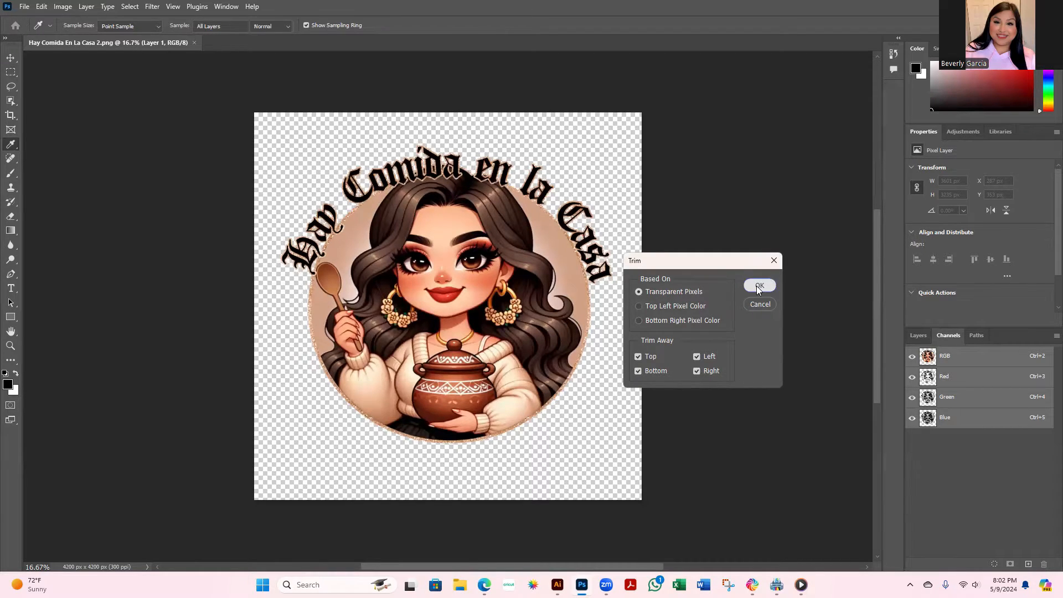
left_click(758, 285)
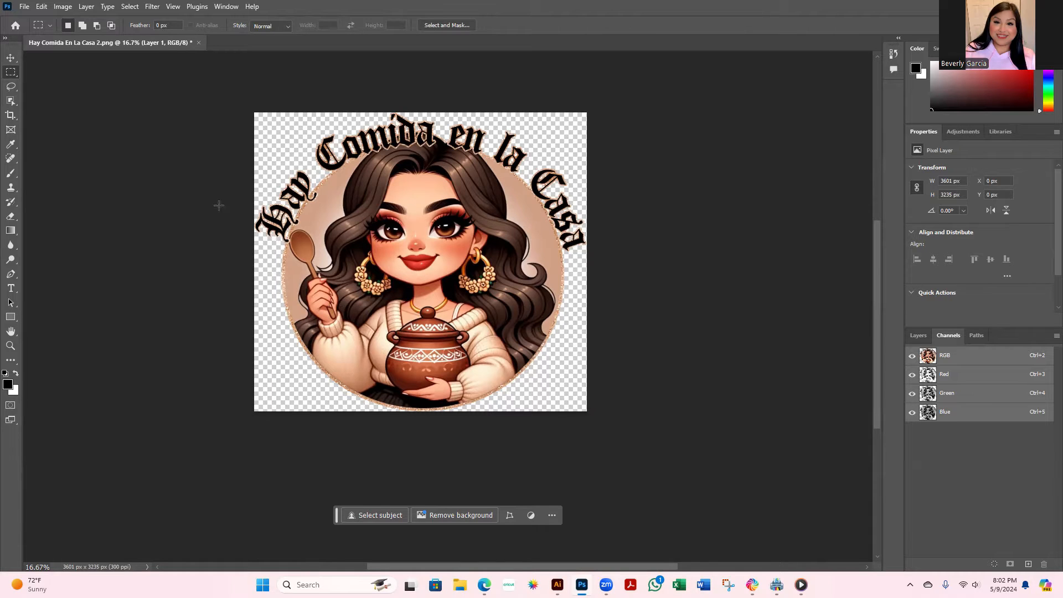
Step: Switch the image mode to CMYK Color and accept the conversion warning
left_click(62, 7)
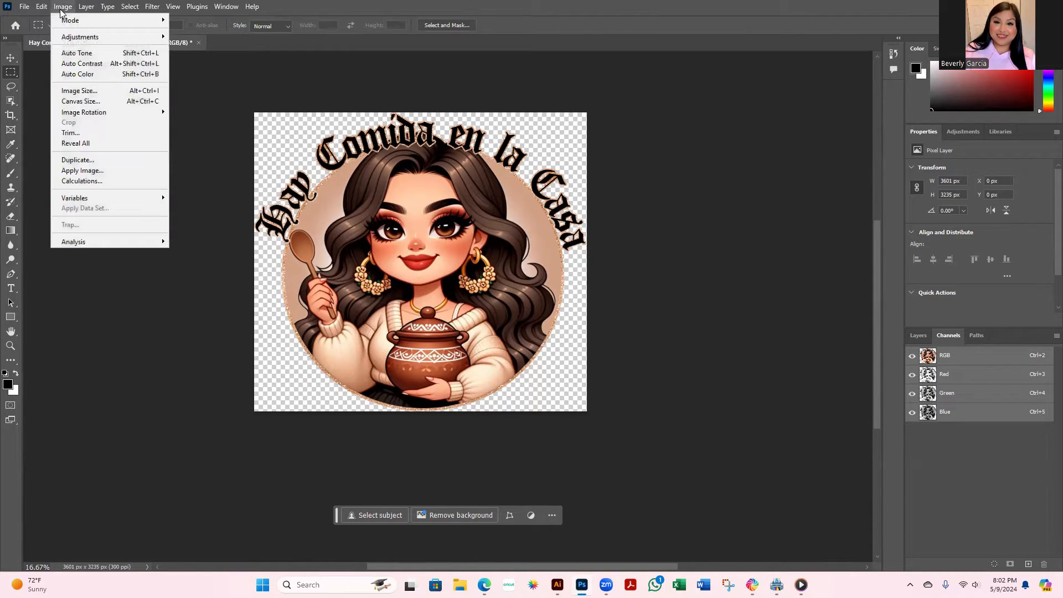
left_click(70, 20)
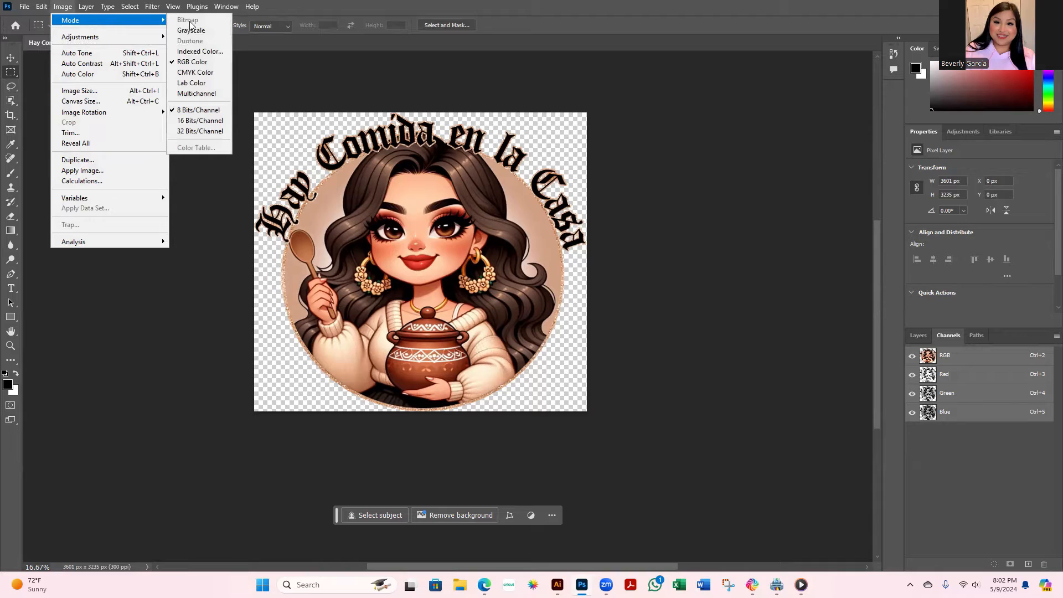
mouse_move(202, 62)
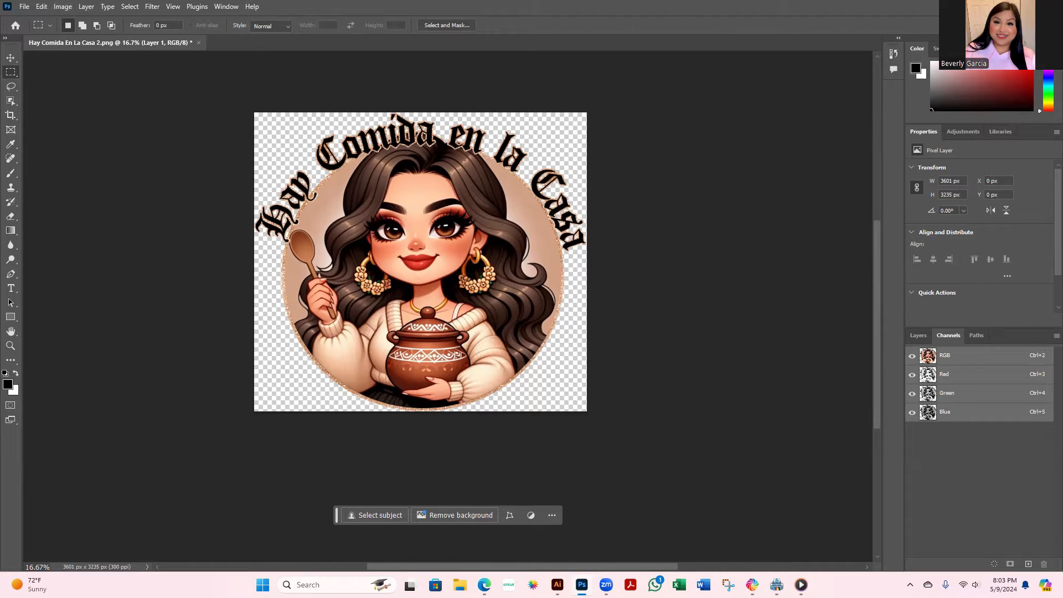
left_click(62, 6)
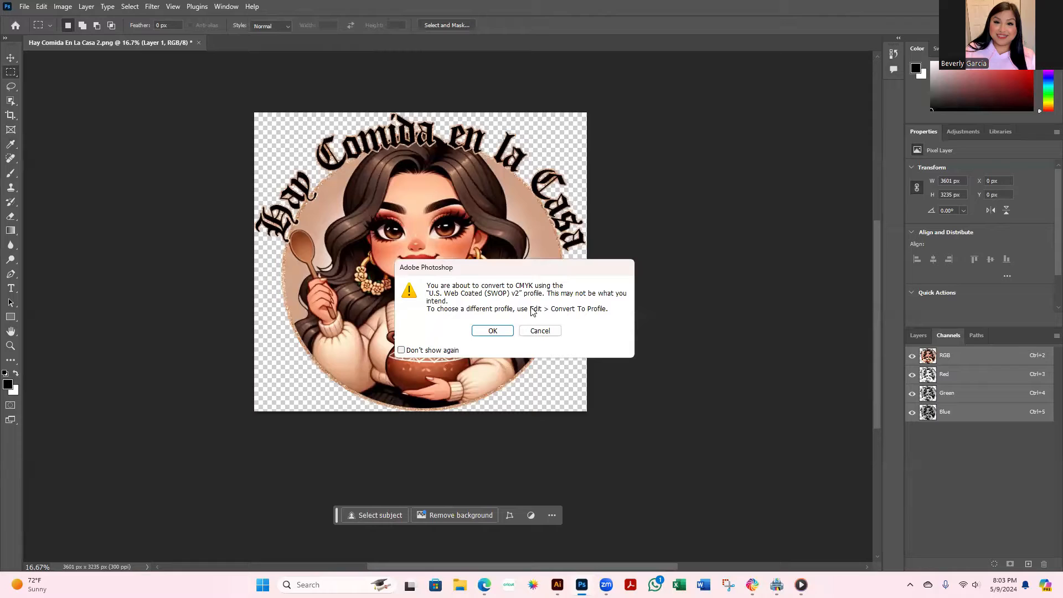
mouse_move(534, 312)
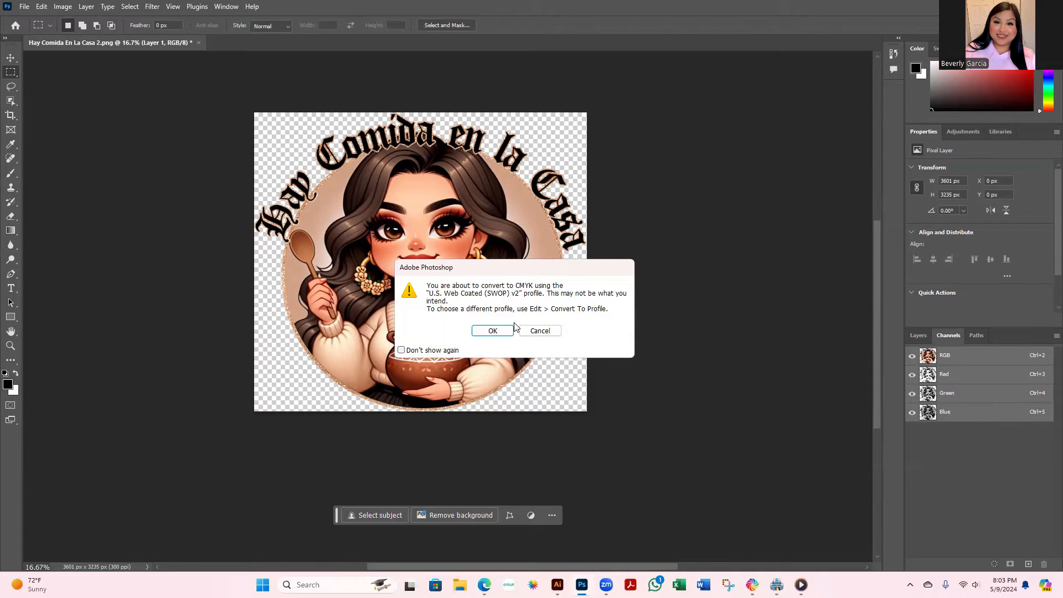
mouse_move(509, 331)
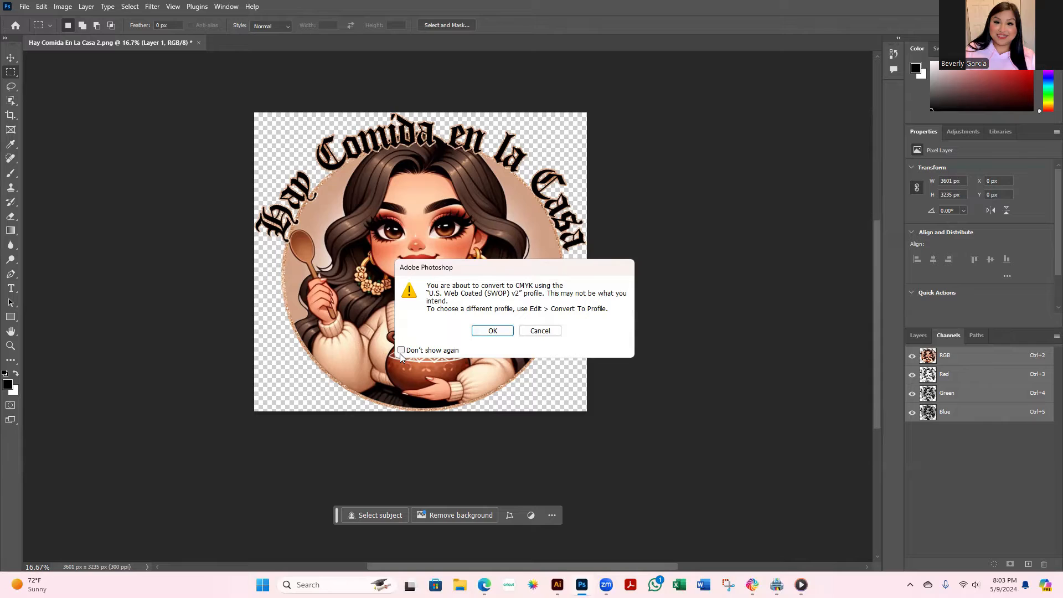
left_click(493, 331)
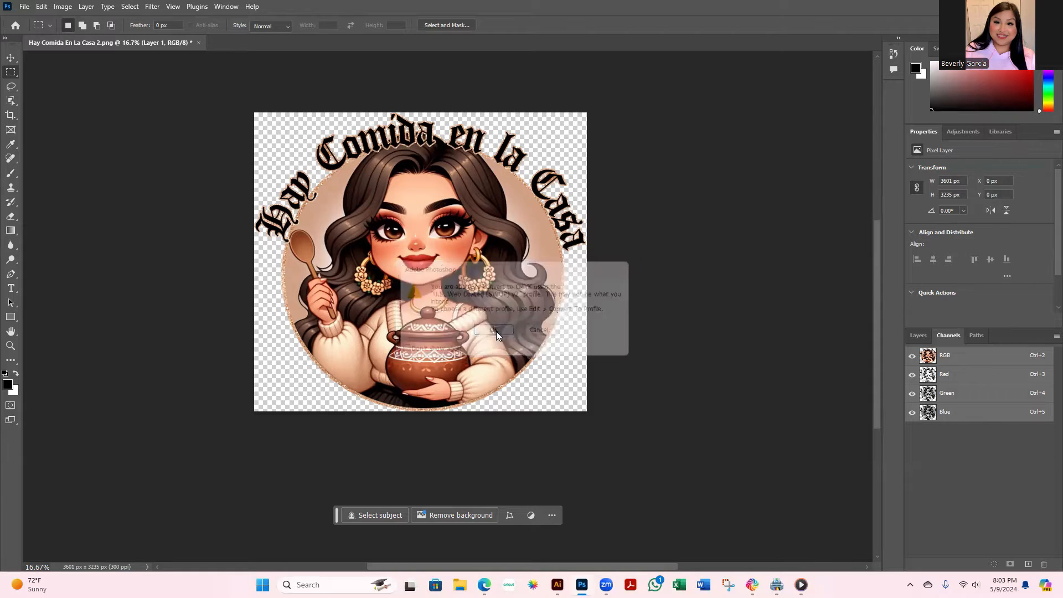
left_click(494, 330)
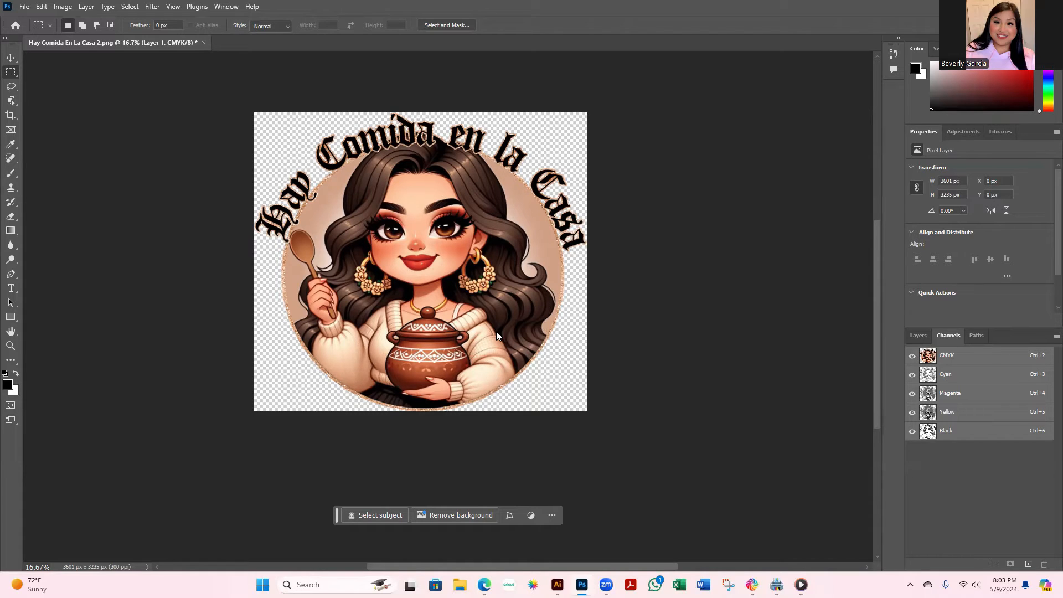
Step: Load a selection from Layer 1's opaque pixels via its thumbnail
left_click(918, 334)
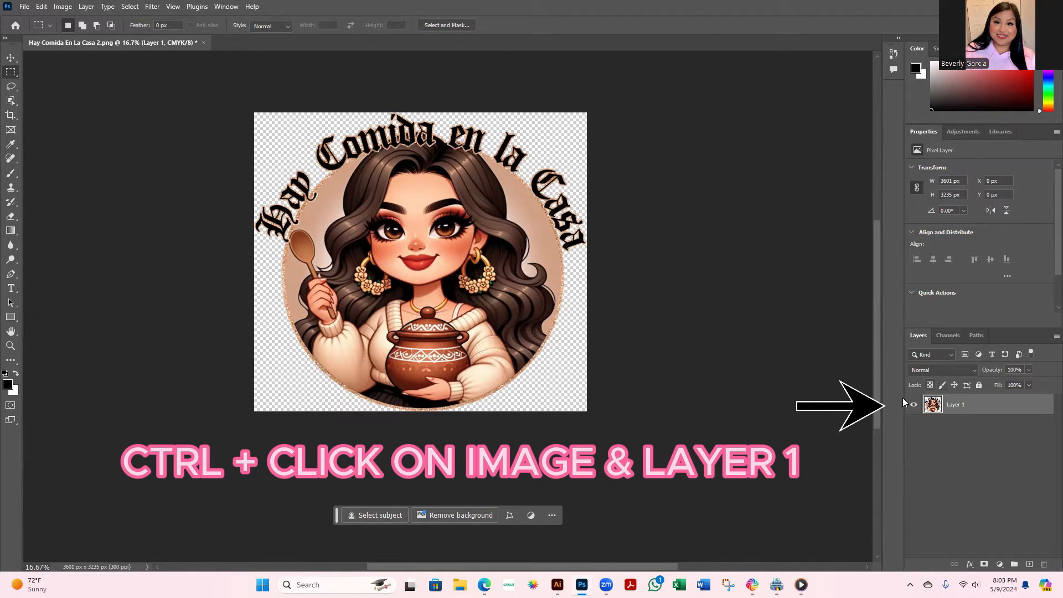
left_click(932, 405)
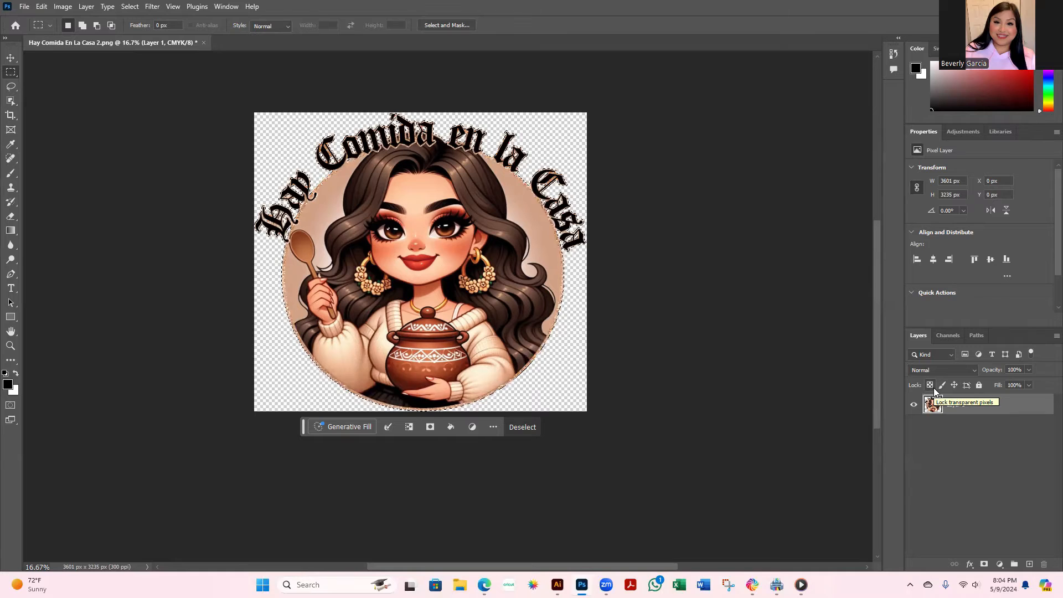
left_click(128, 7)
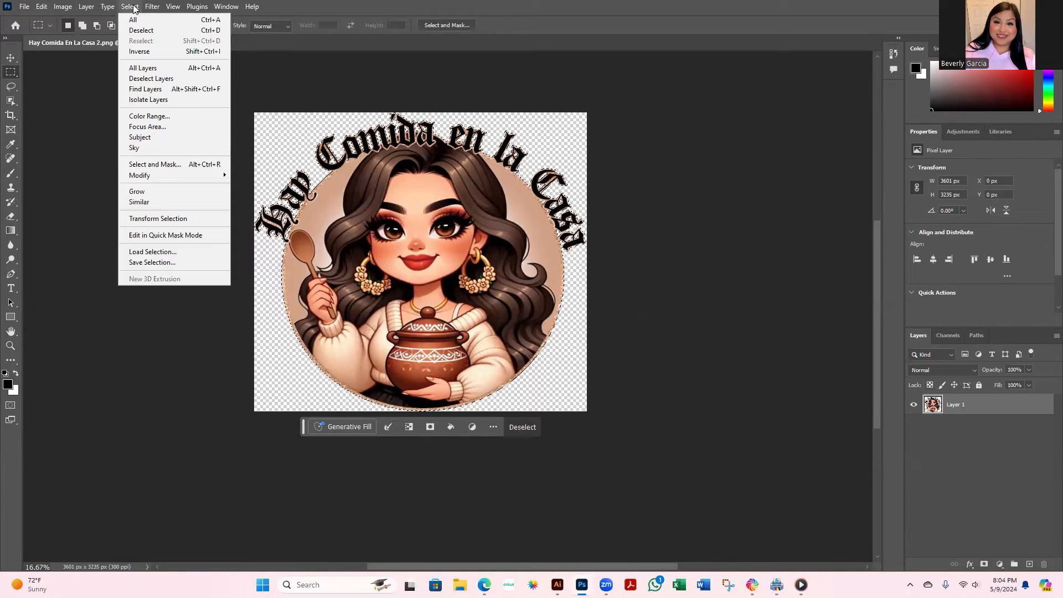
mouse_move(143, 67)
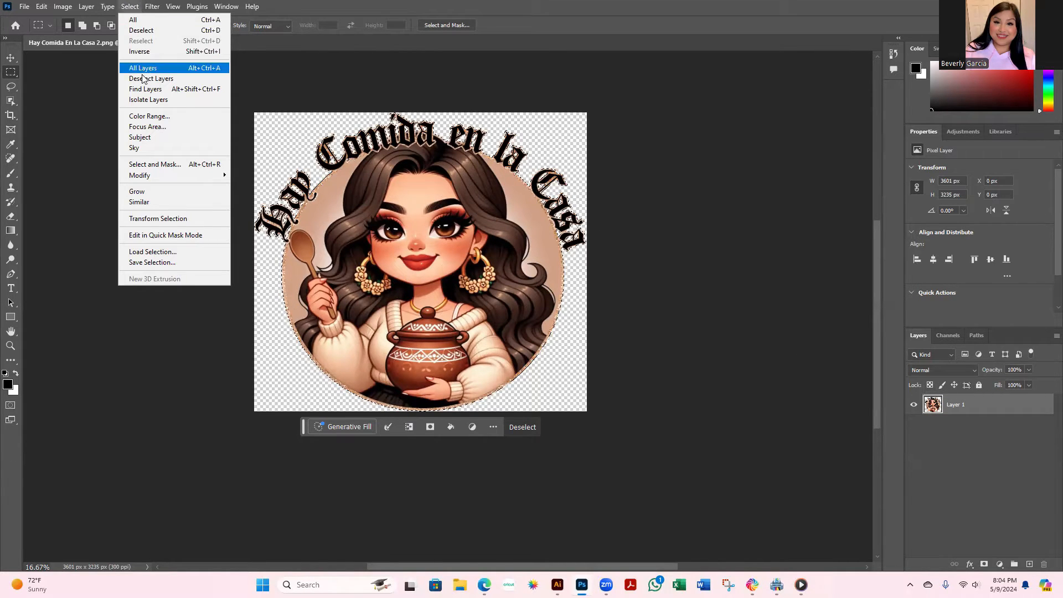
mouse_move(140, 175)
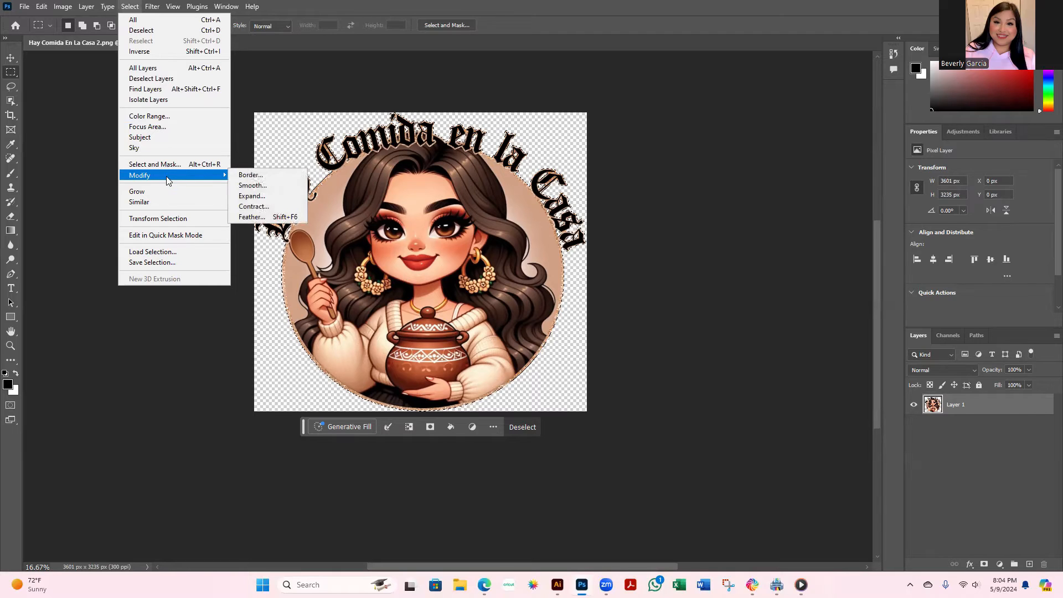
Step: Contract the selection inward by 1 pixel using Select > Modify > Contract
left_click(254, 206)
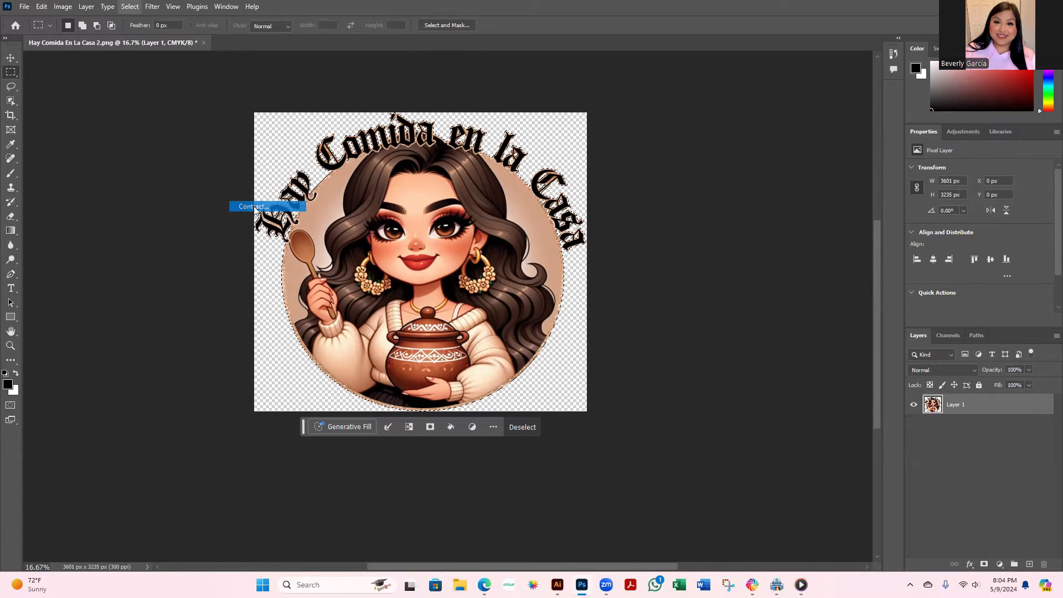
left_click(253, 206)
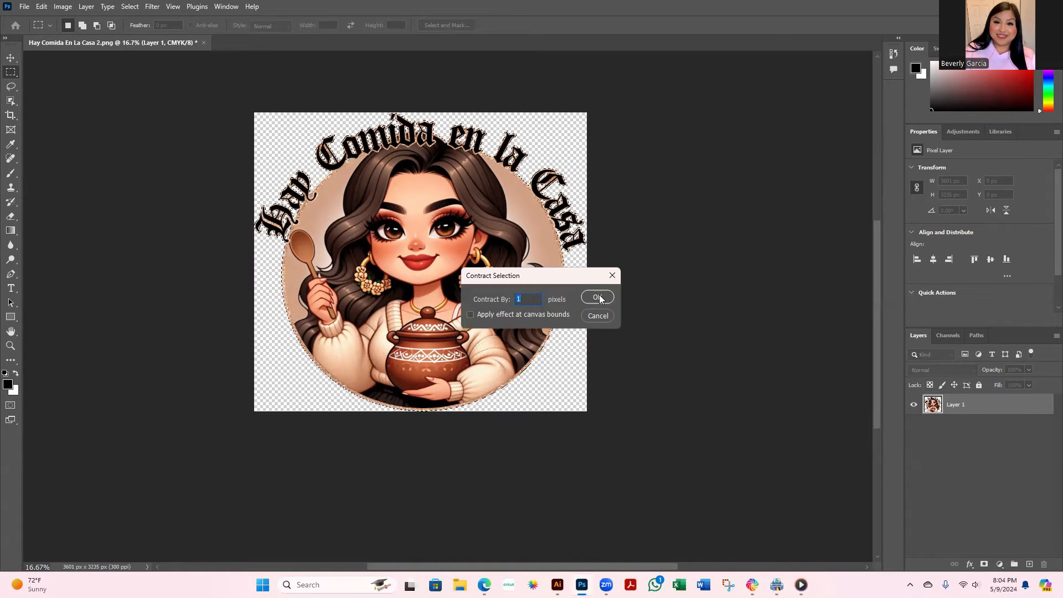
left_click(595, 298)
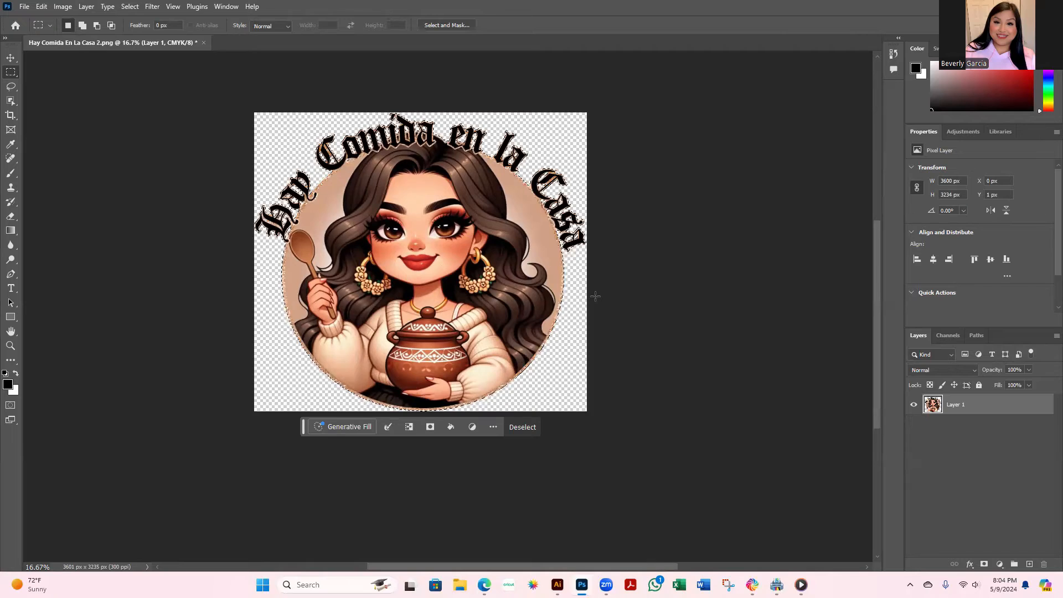
Step: Create a new spot channel, Spot Color 1 at 100% solidity, from the Channels panel menu
left_click(947, 334)
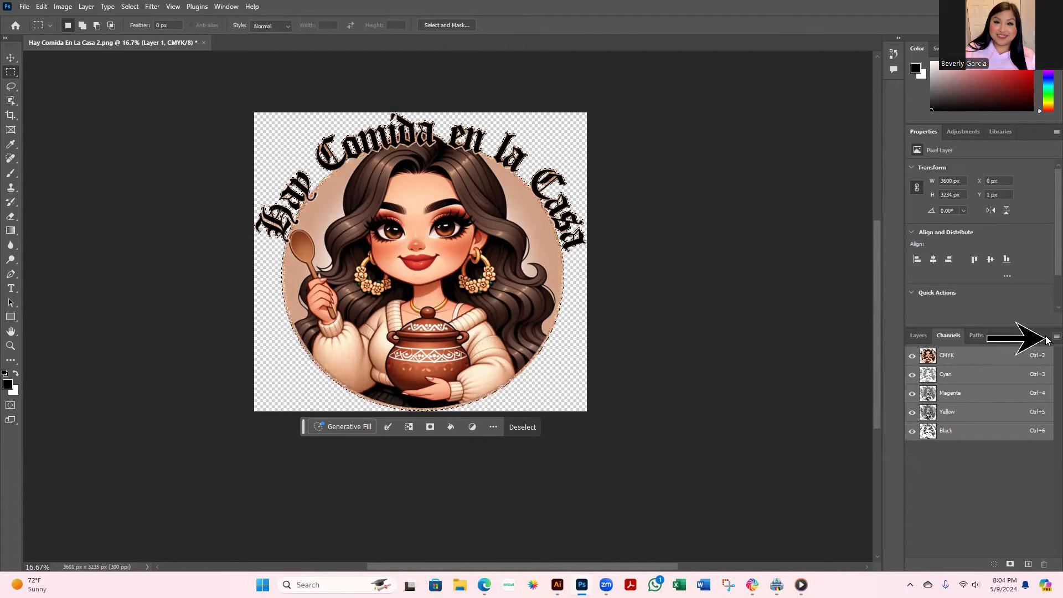
left_click(1049, 335)
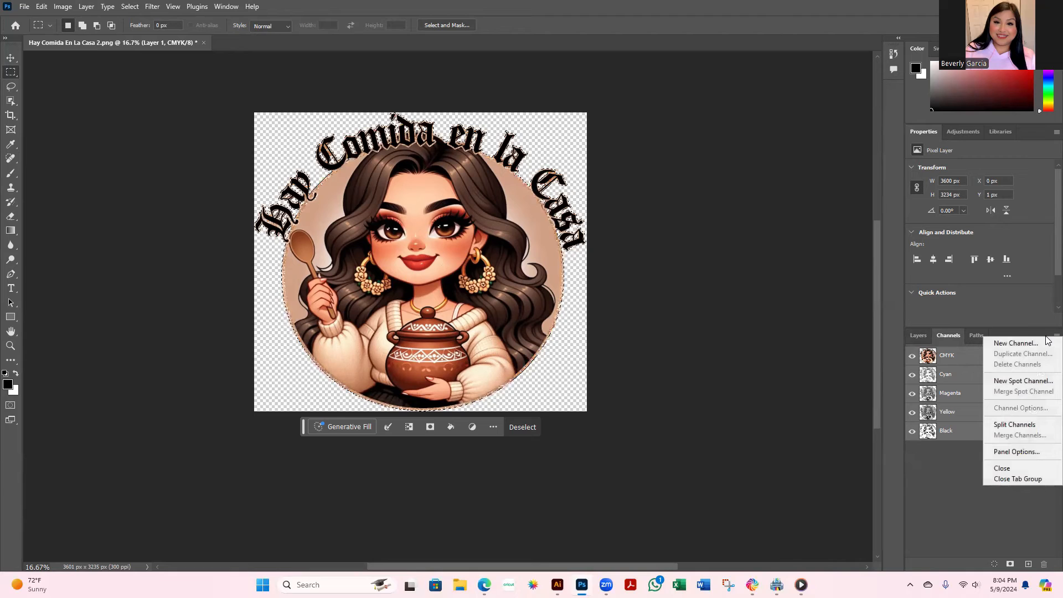
mouse_move(1016, 343)
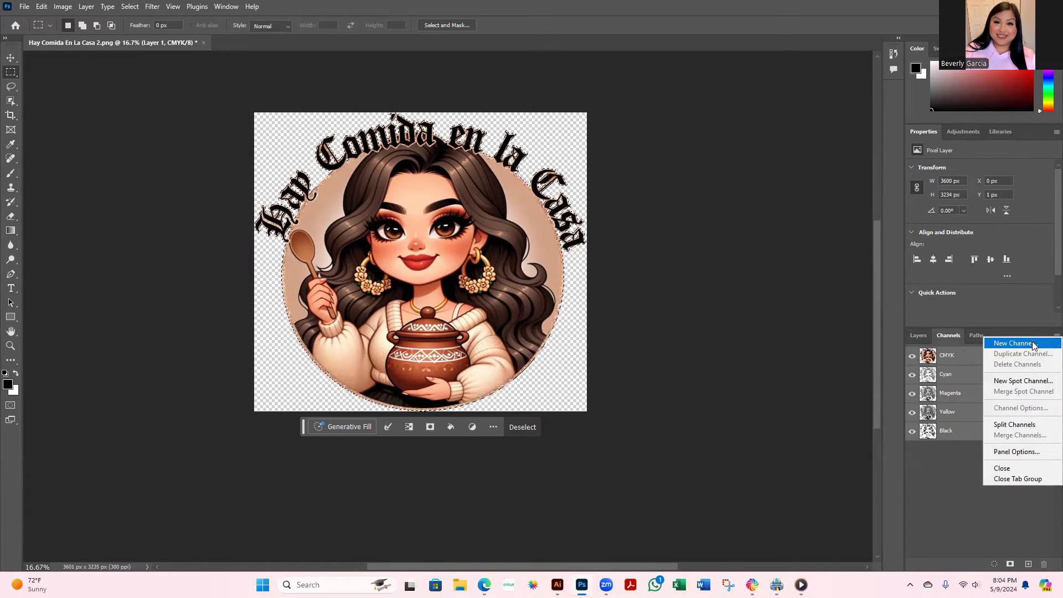
left_click(1022, 380)
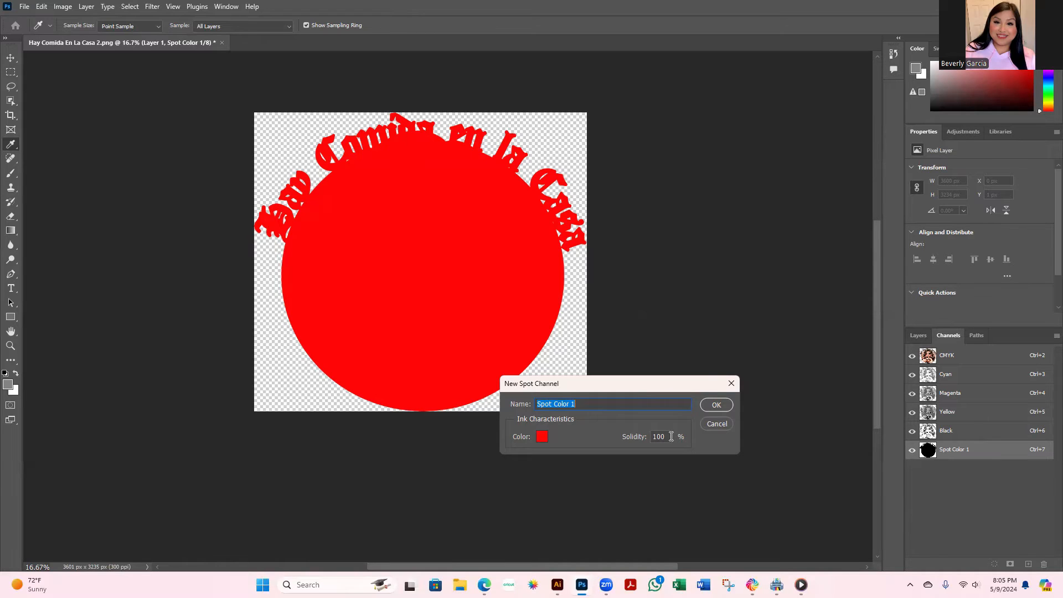
left_click(657, 436)
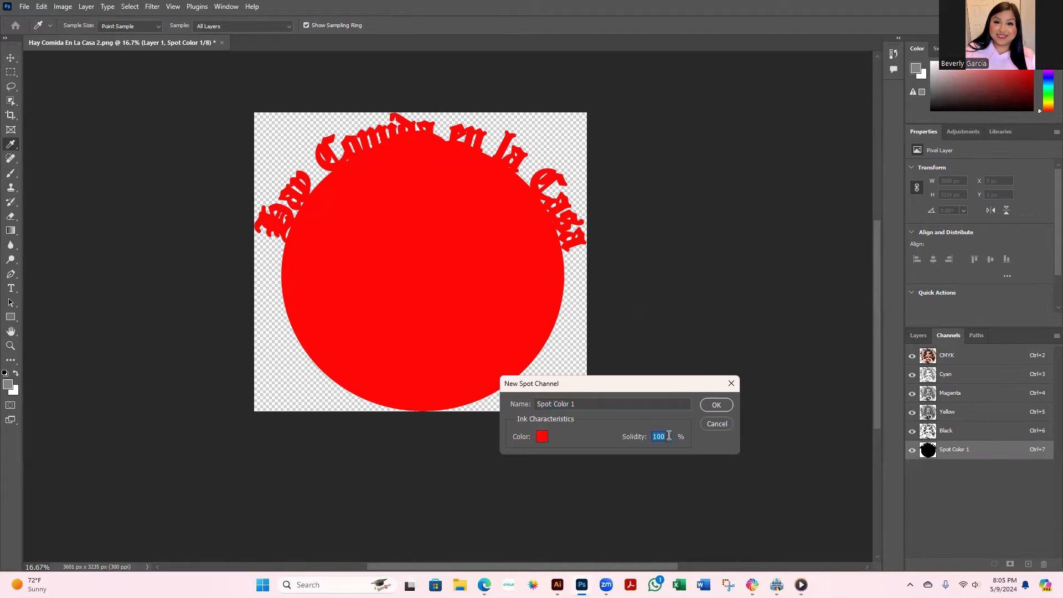
left_click(716, 405)
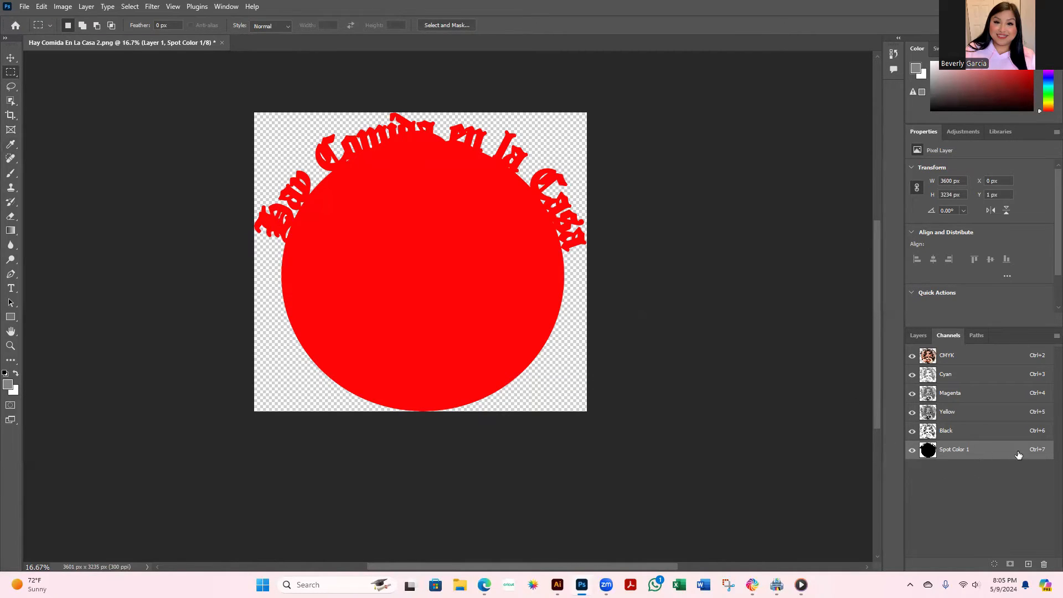
Step: Save As into the DTF PRINTER FILES-THINGS folder, choosing TIFF as the format
left_click(24, 7)
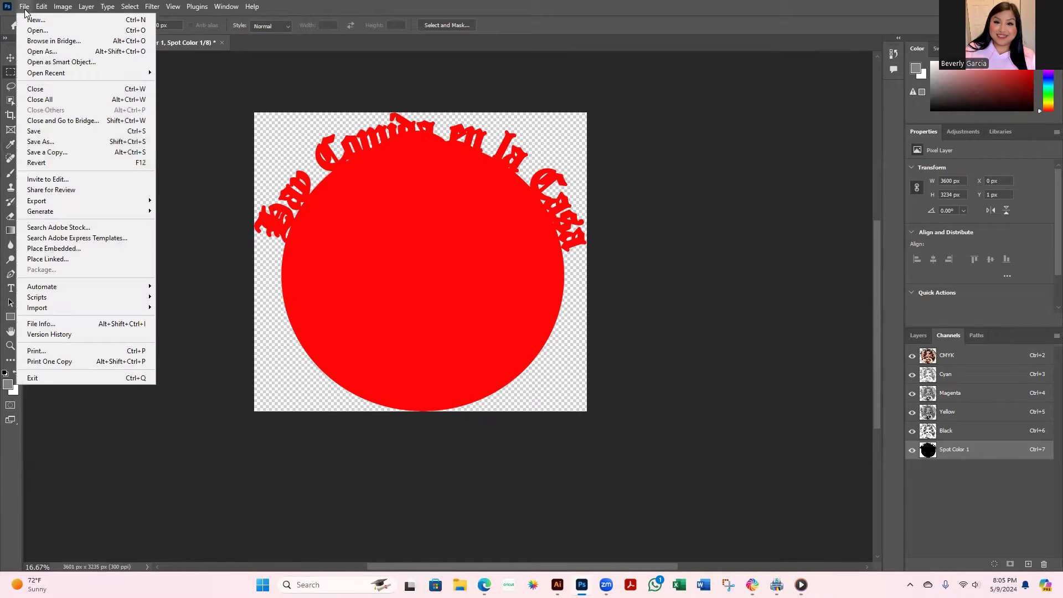
mouse_move(40, 141)
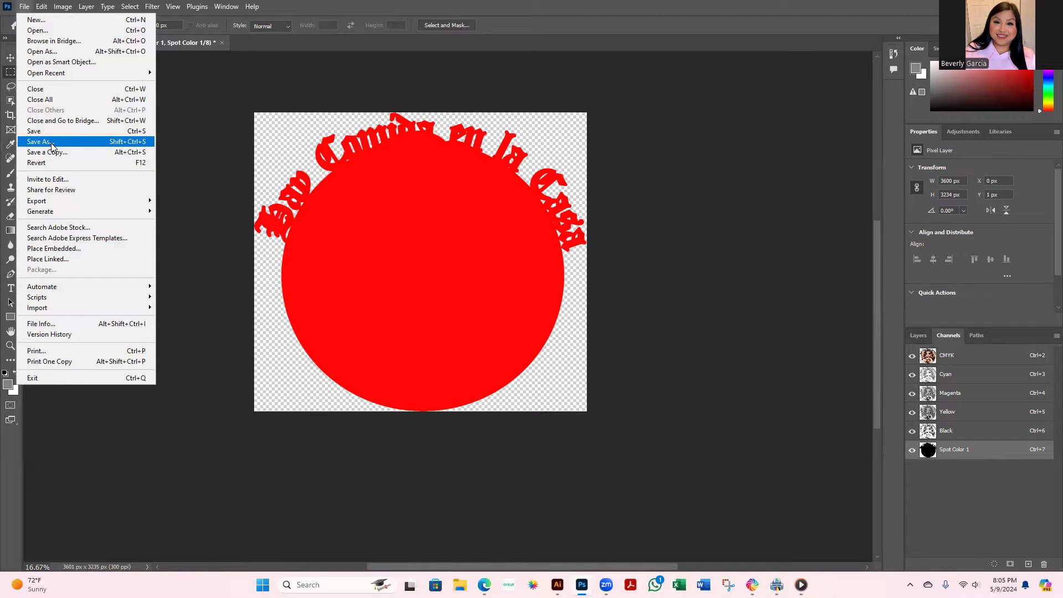
left_click(39, 141)
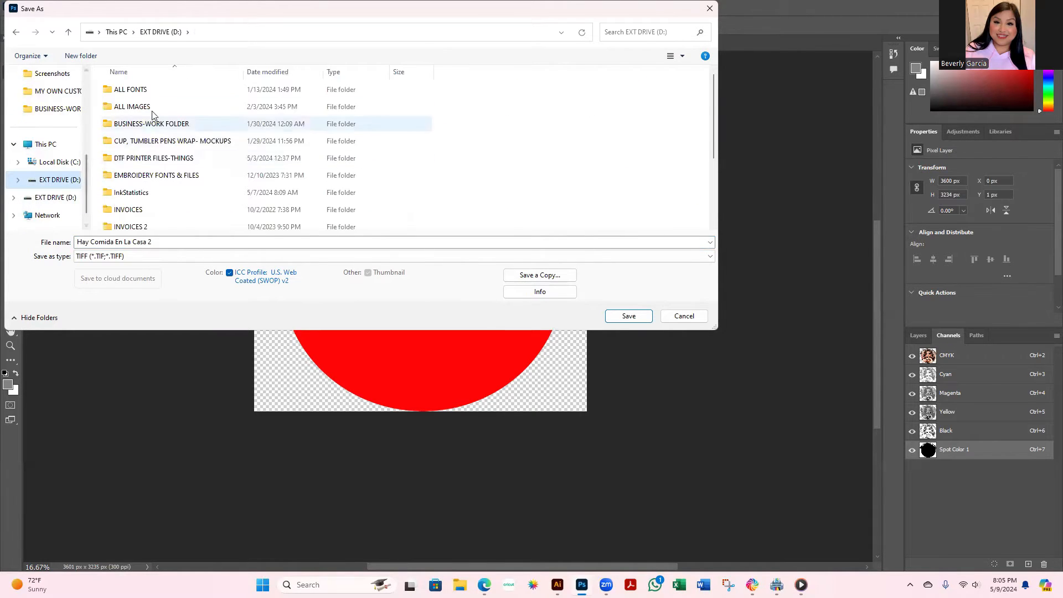
scroll("down", 3)
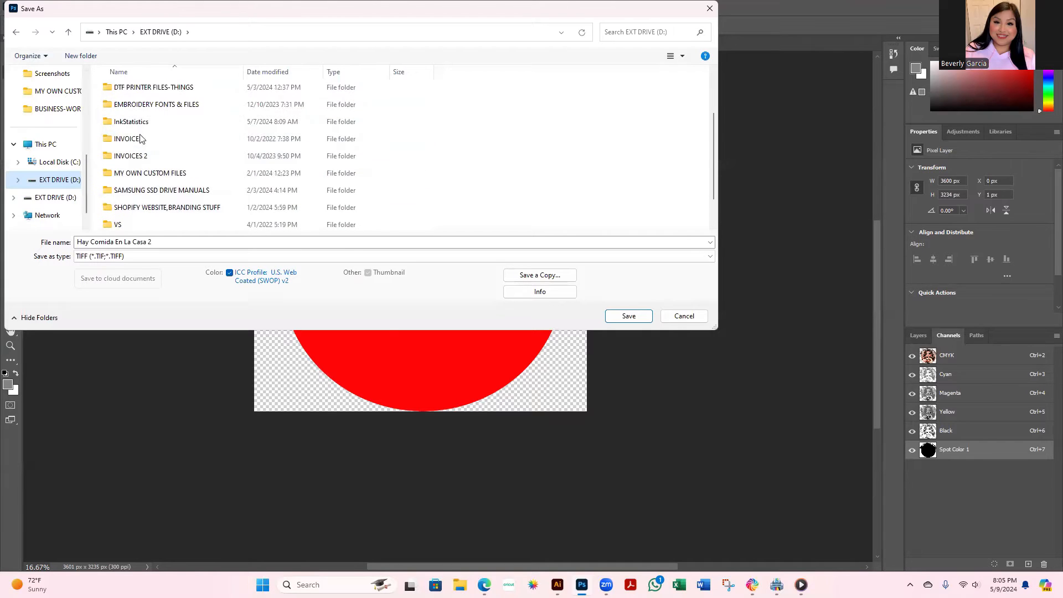
left_click(153, 86)
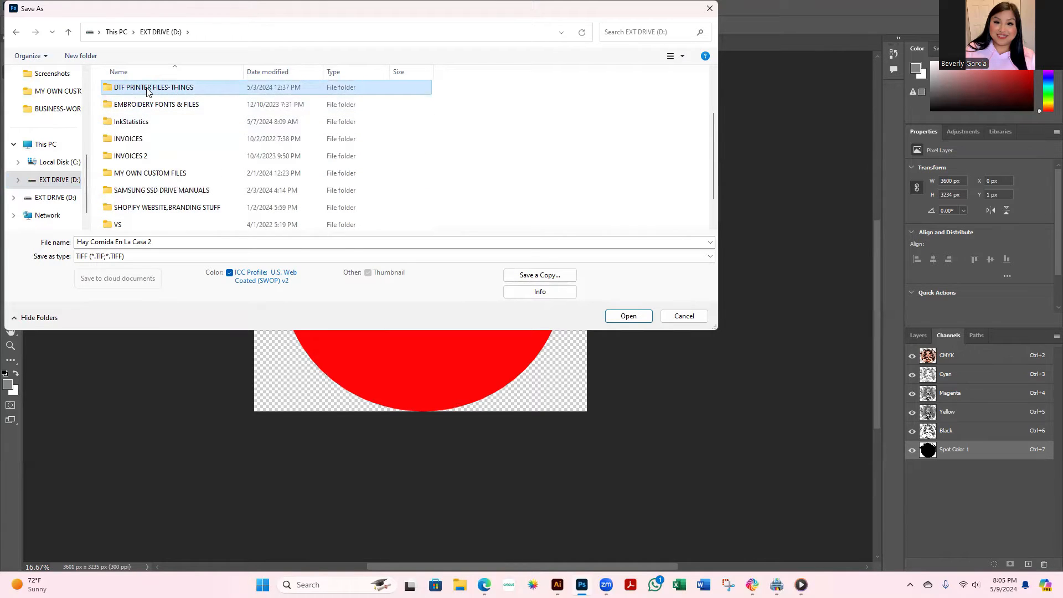
double_click(153, 87)
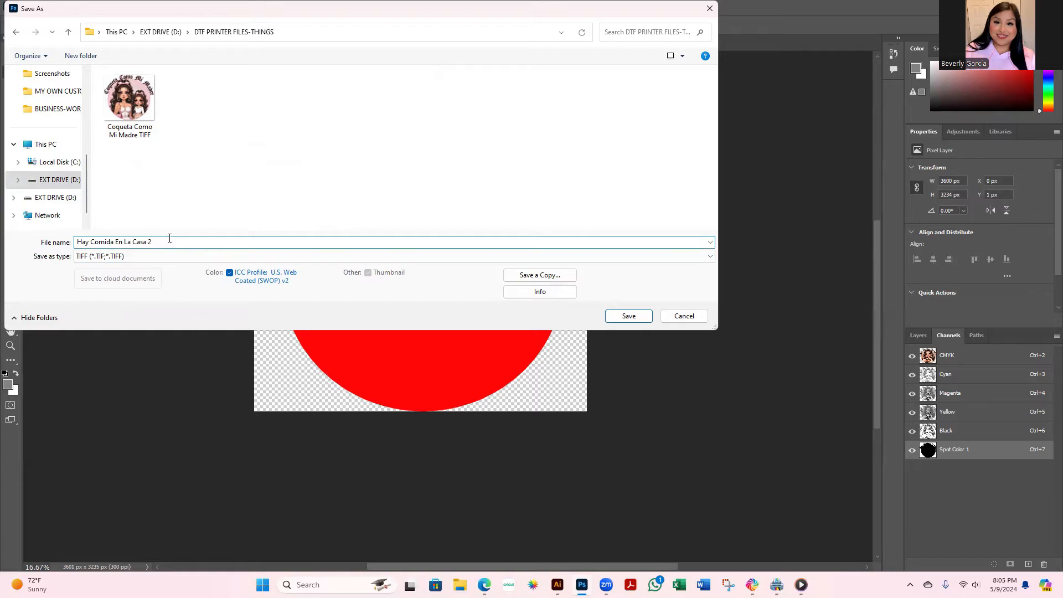
type("Ti")
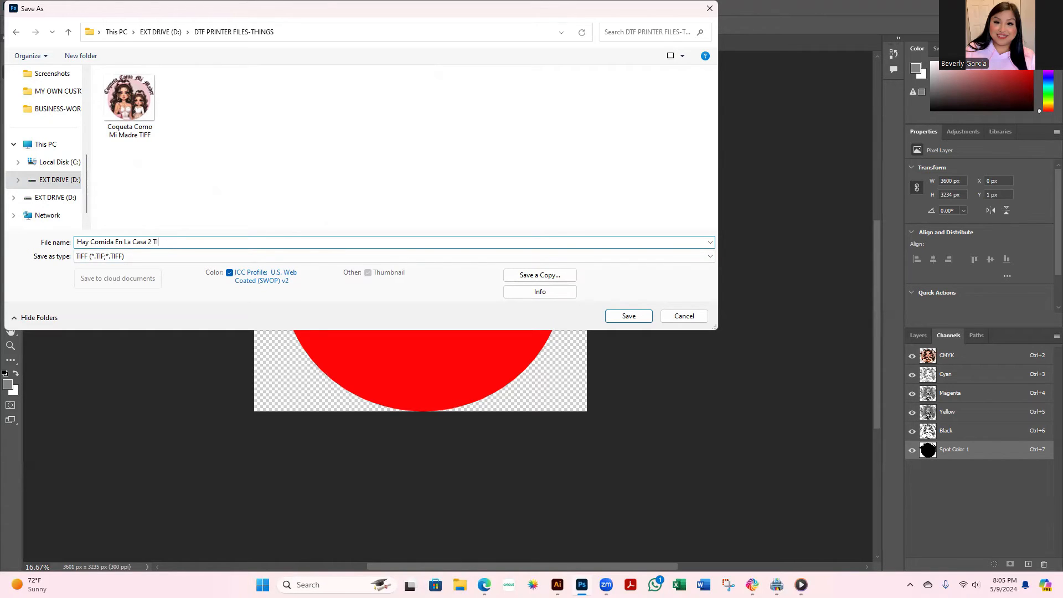
type("IFF")
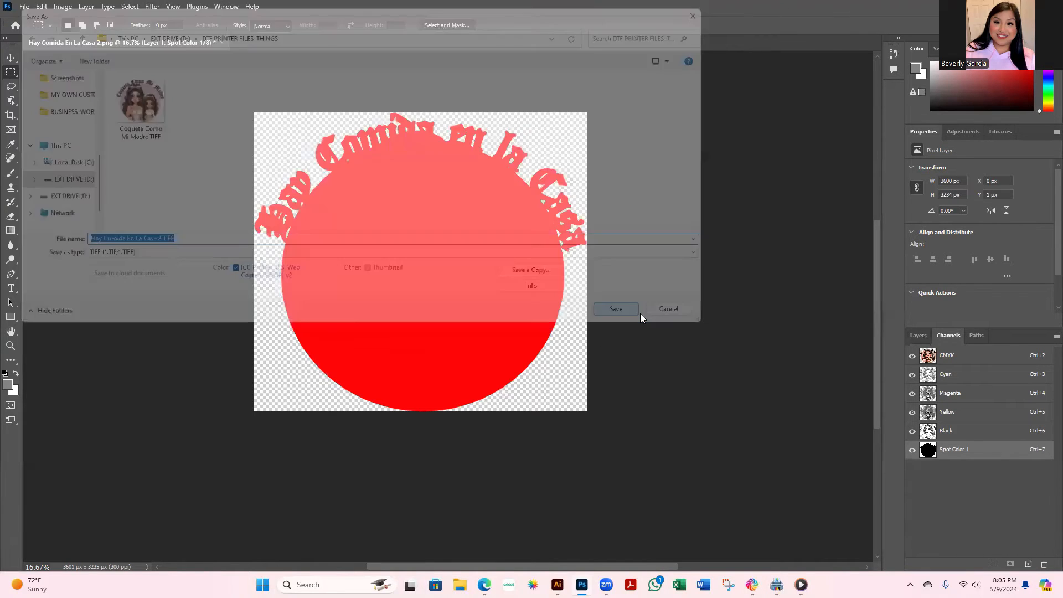
left_click(615, 309)
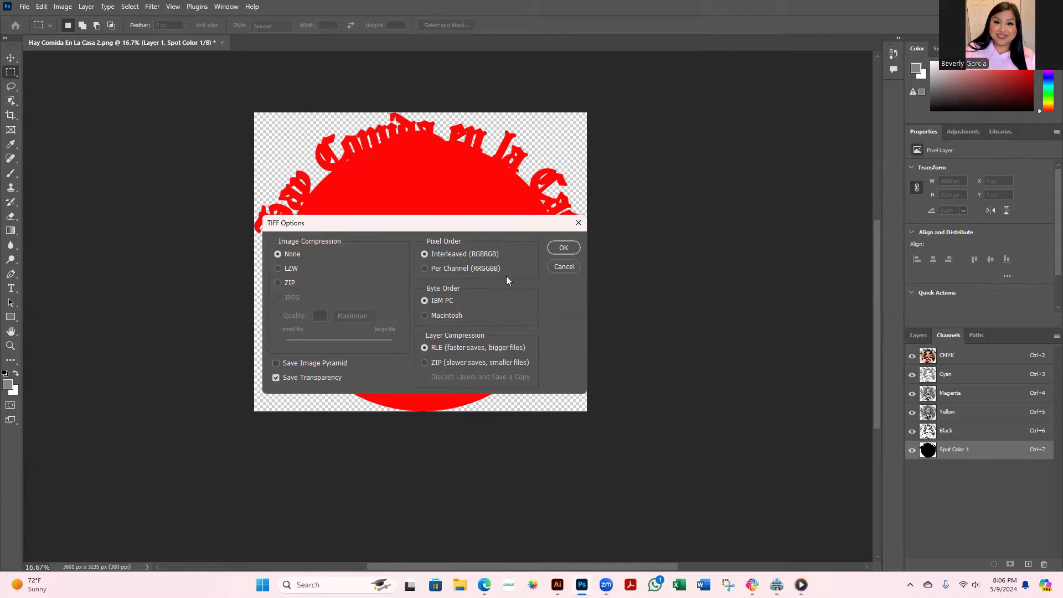
Step: Keep Save Transparency in TIFF Options and accept the larger file size warning
left_click(564, 247)
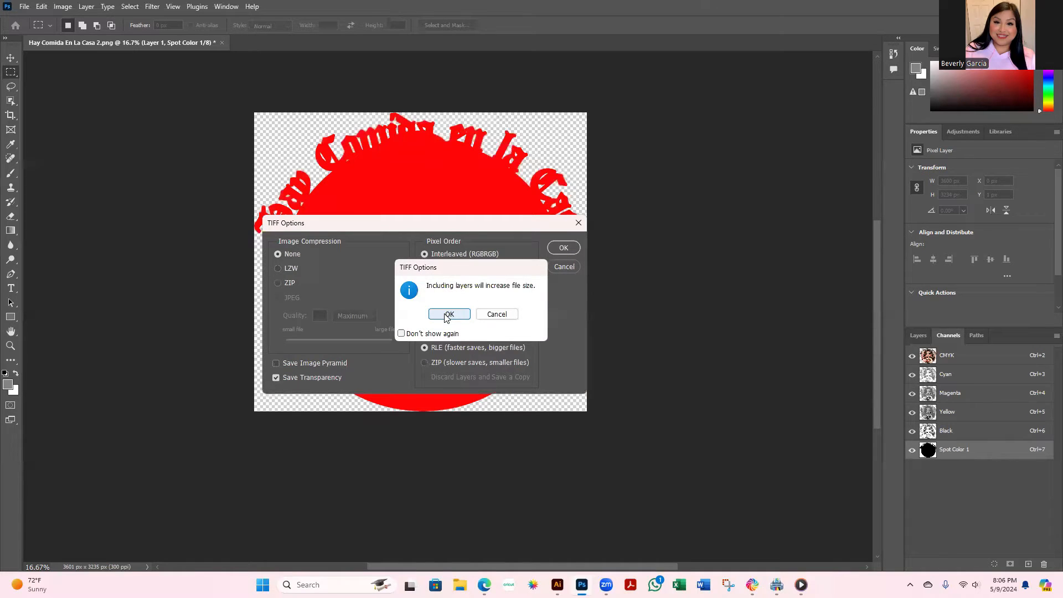
left_click(449, 313)
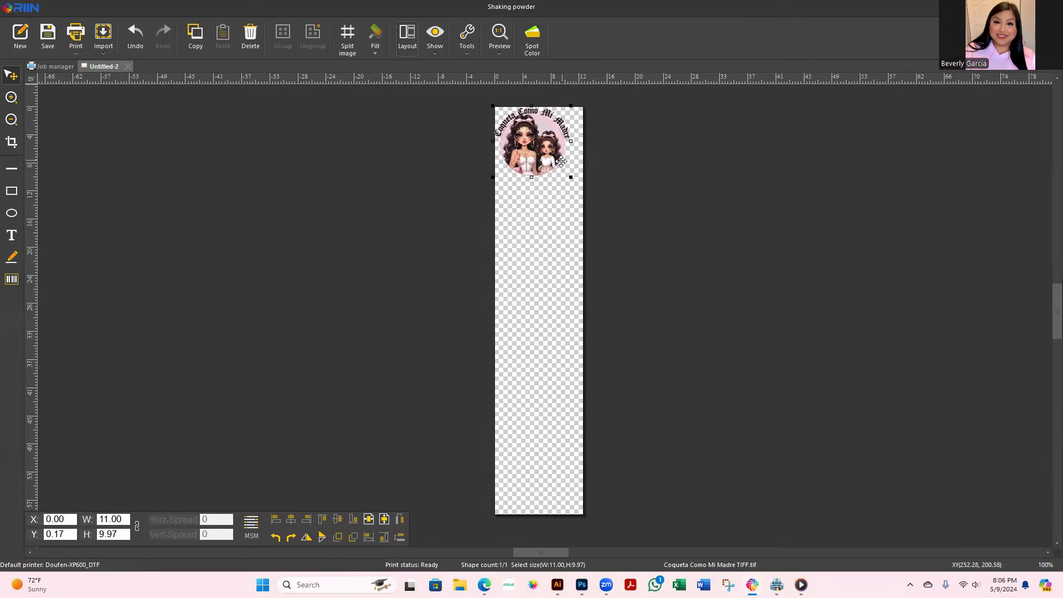
mouse_move(534, 246)
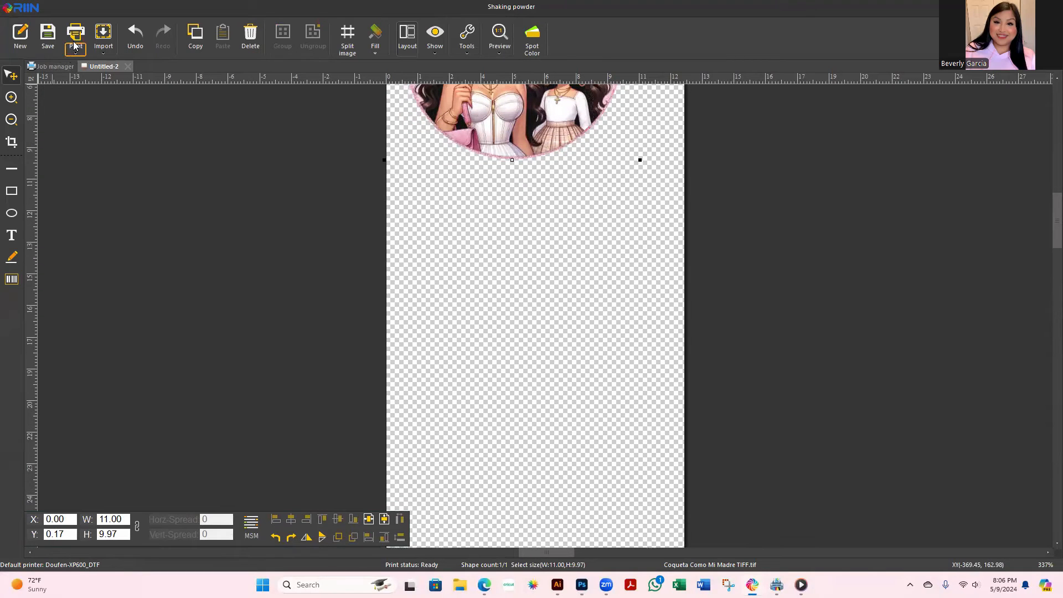
Step: Import the Hay Comida En La Casa 2 TIFF from EXT DRIVE > DTF PRINTER FILES-THINGS
left_click(103, 35)
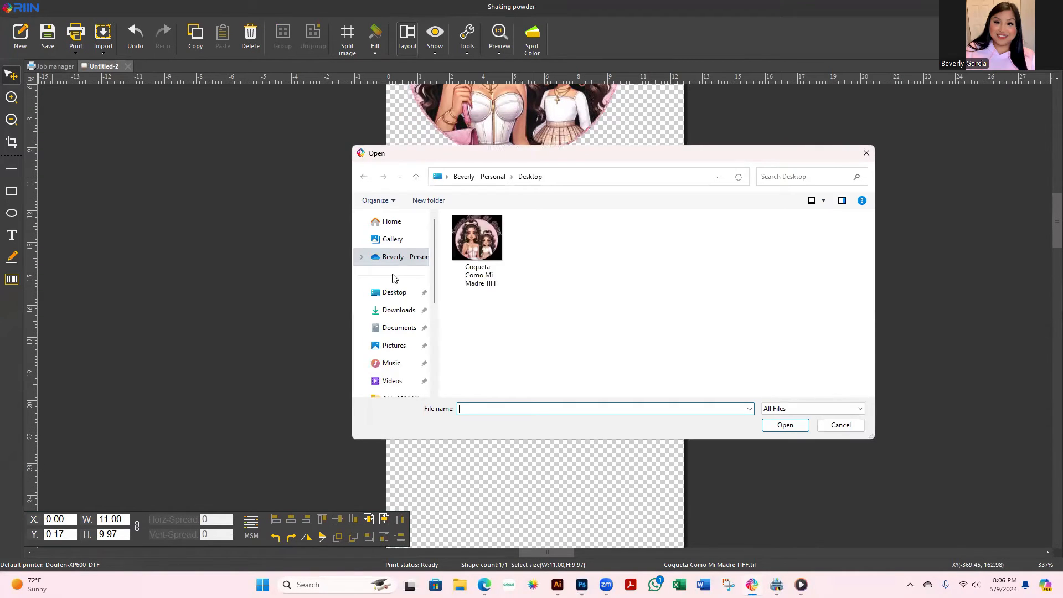
left_click(405, 358)
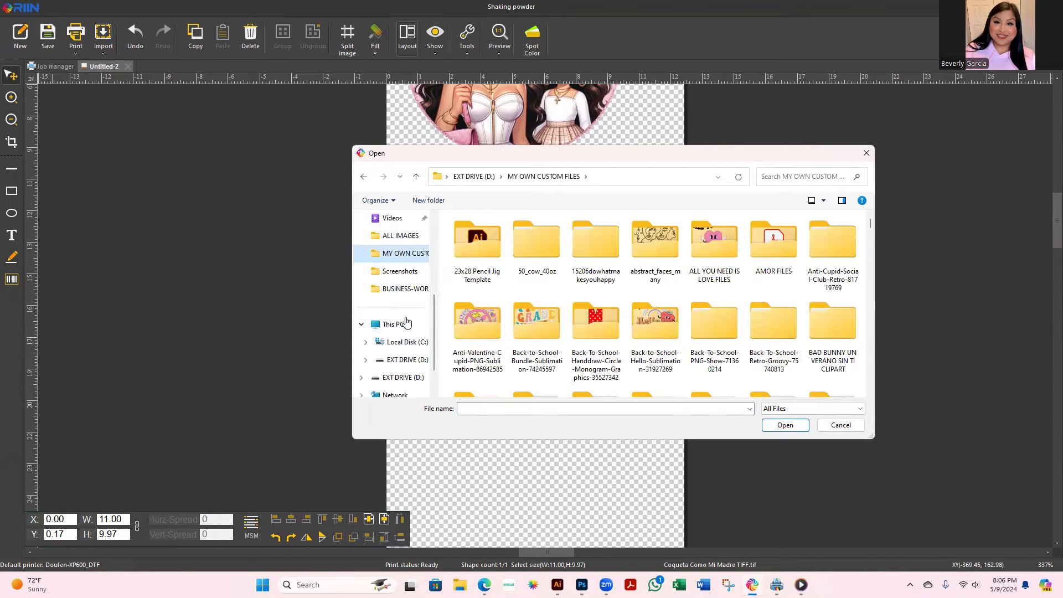
left_click(406, 358)
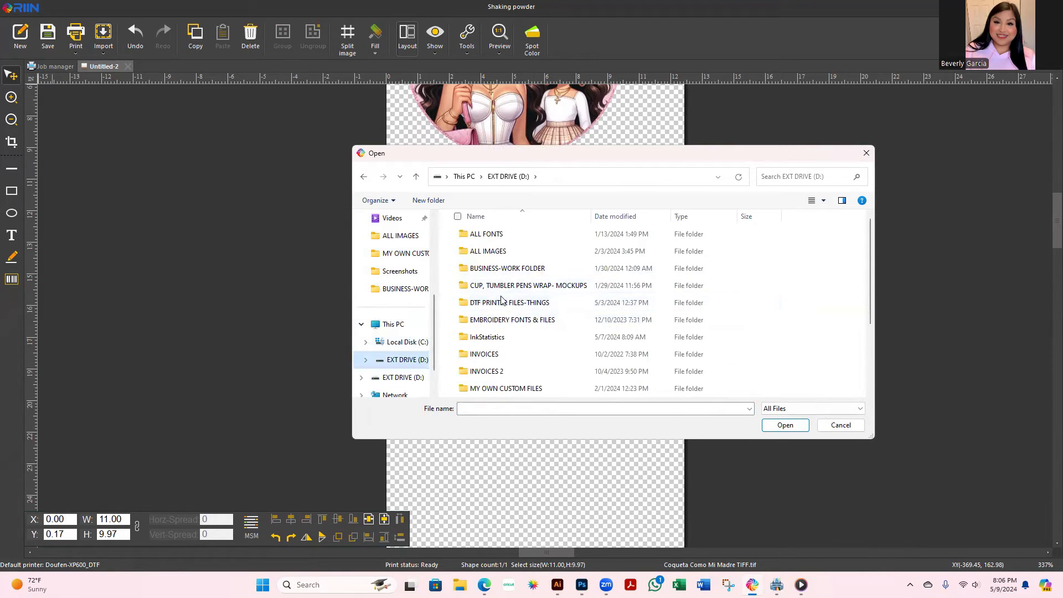
double_click(510, 303)
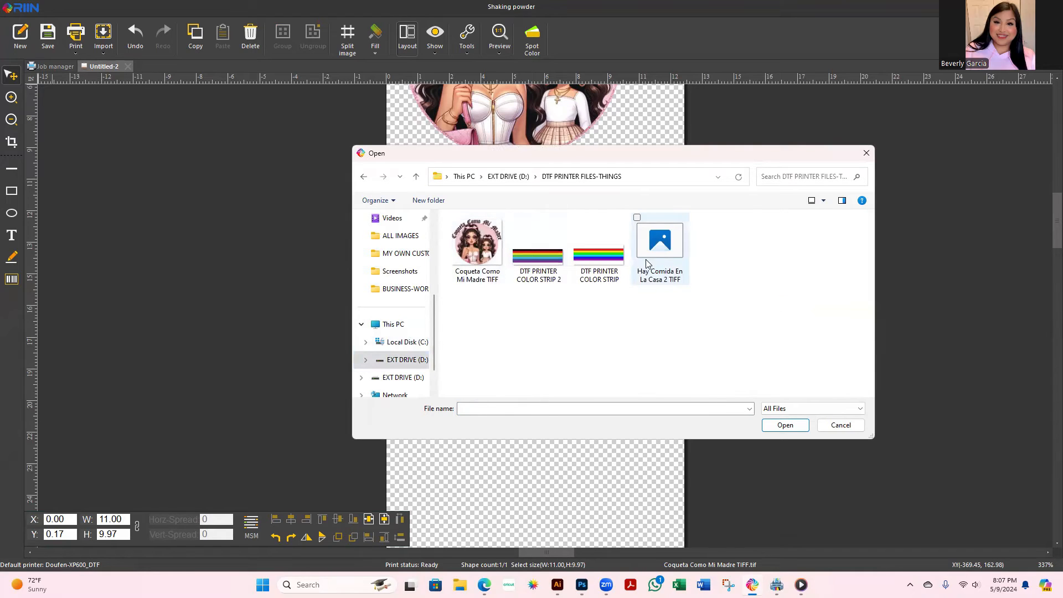
left_click(784, 425)
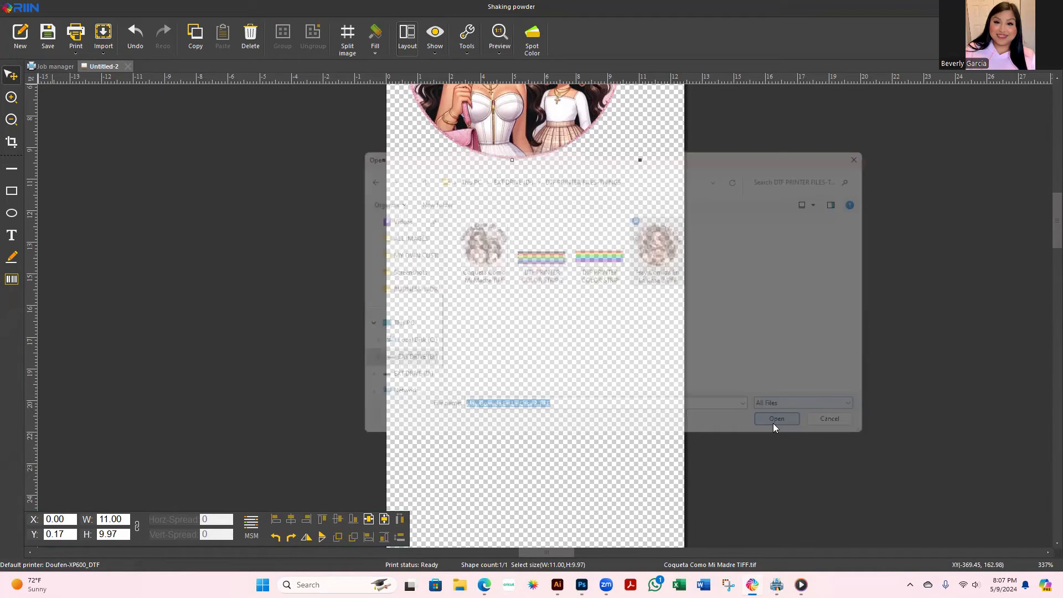
left_click(775, 419)
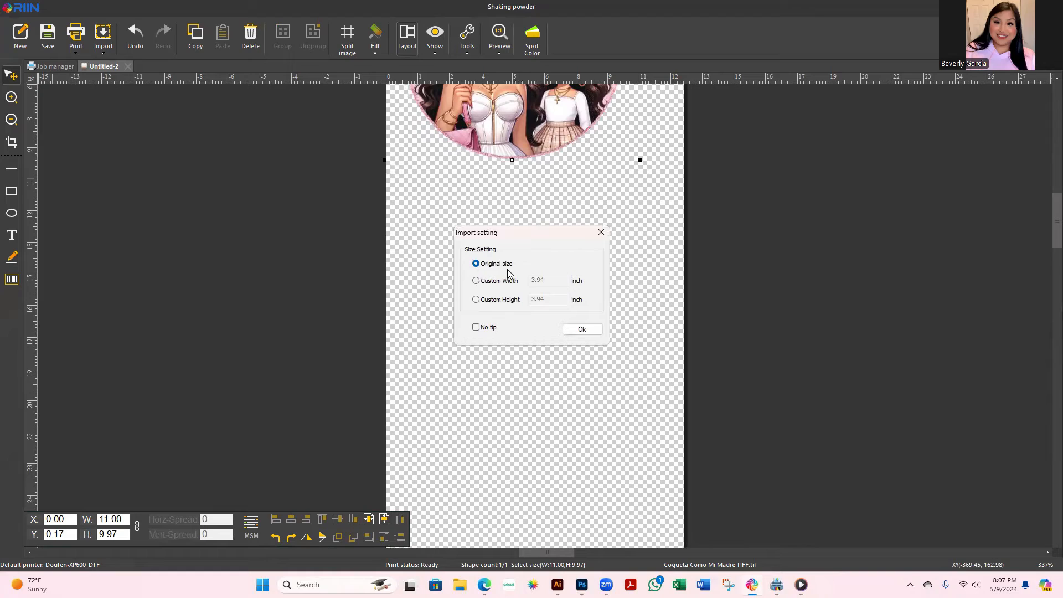
Step: Size the import by Custom Width at 11 inches and confirm
left_click(476, 280)
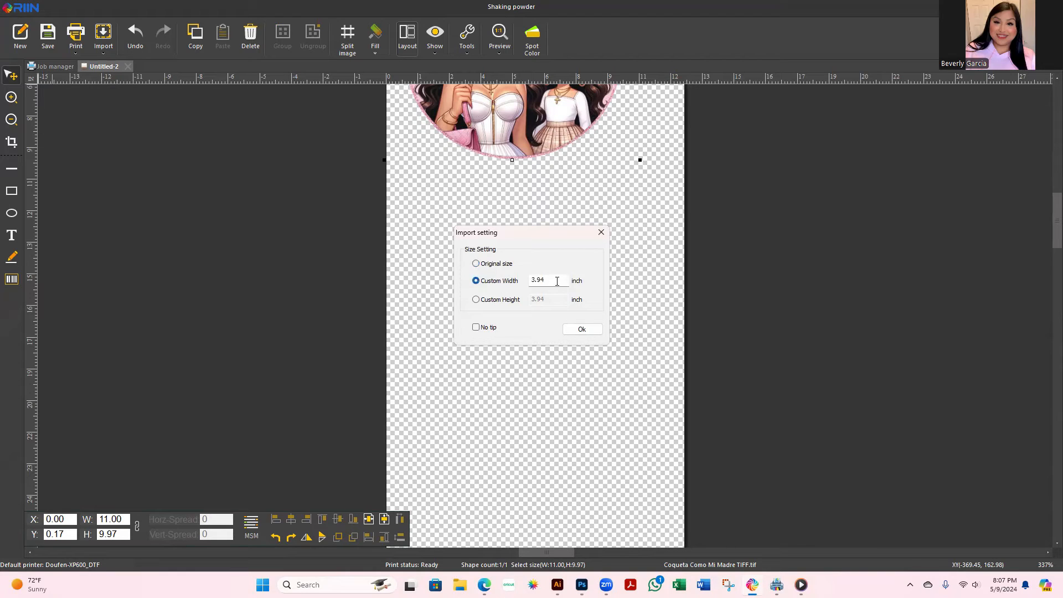
triple_click(546, 281)
type("11")
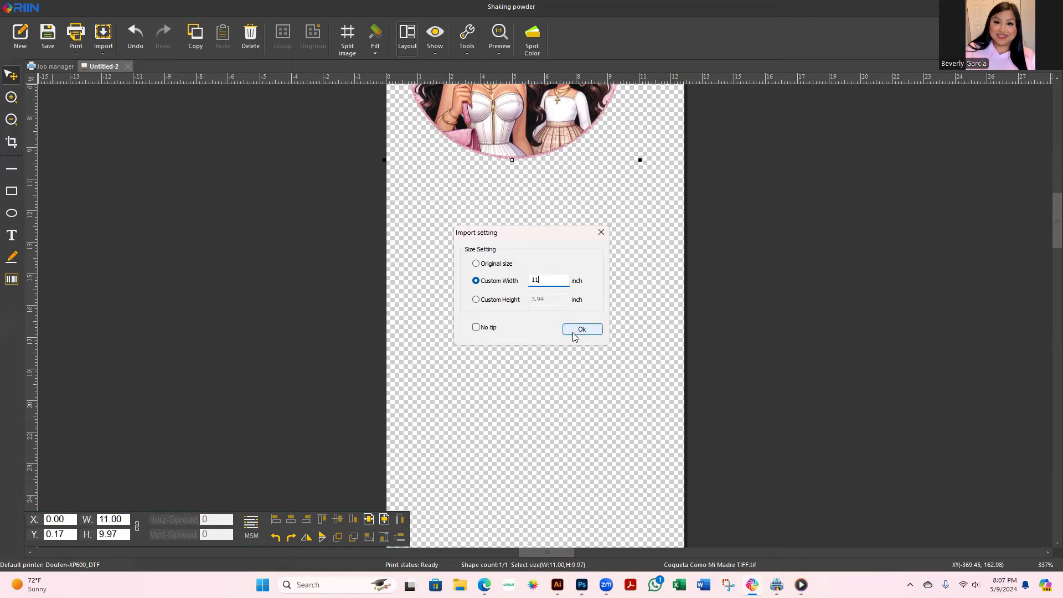
left_click(581, 329)
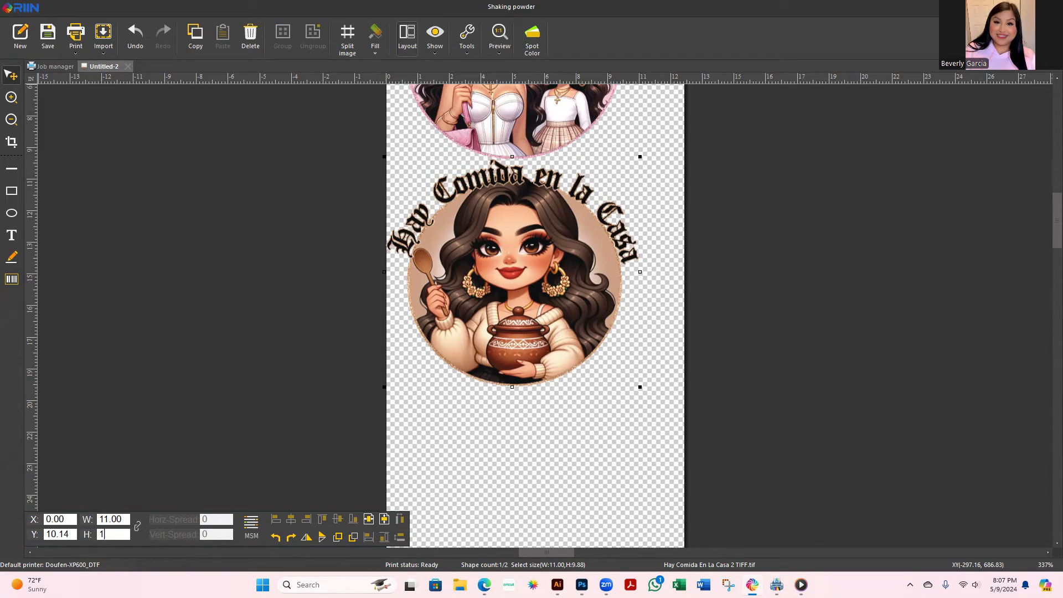
Step: Enter 11.00 in the H field, then undo so the design reverts to 11 × 9.88 inches
type("11.00")
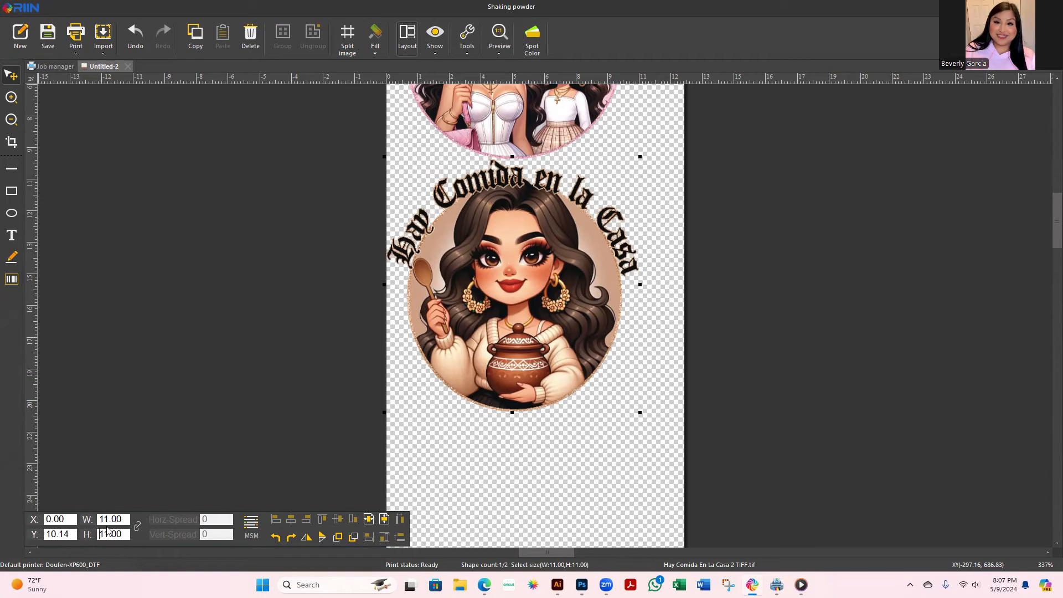
left_click(134, 35)
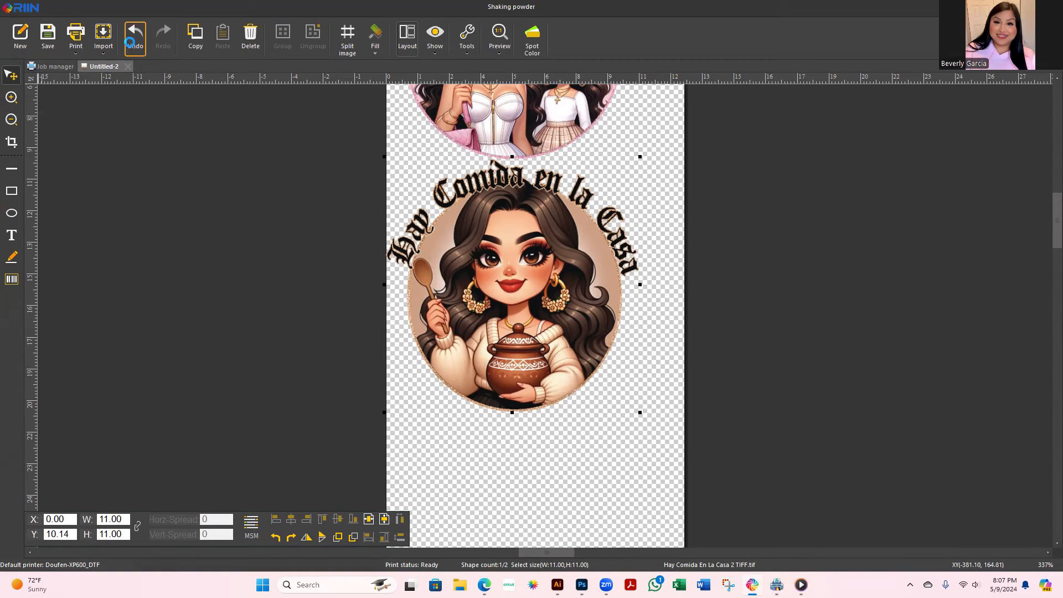
left_click(134, 35)
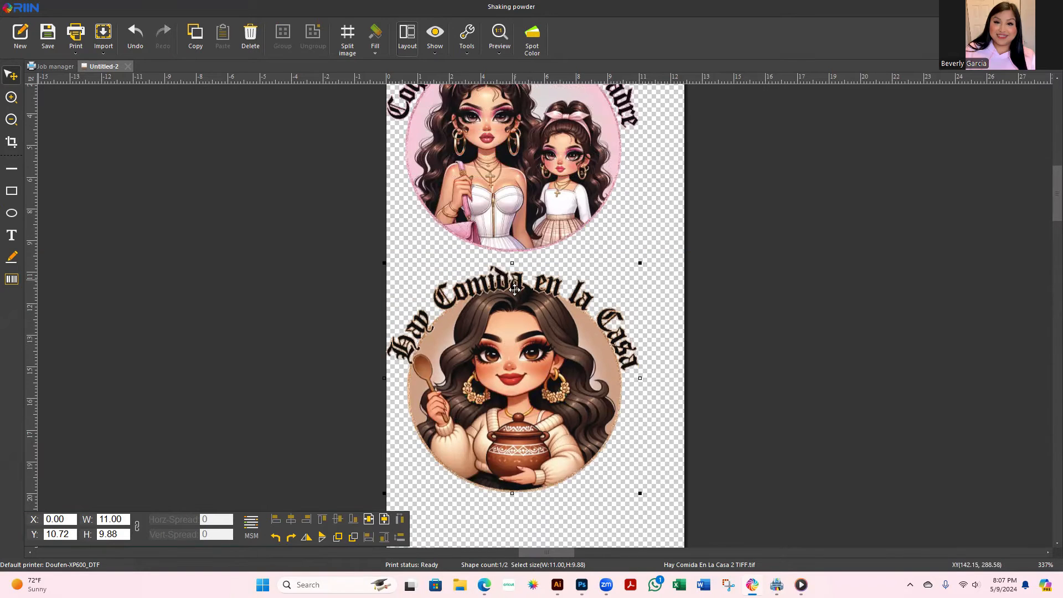
Step: Drag both designs down the sheet to free roughly two inches at the top
left_click_drag(513, 290, 525, 330)
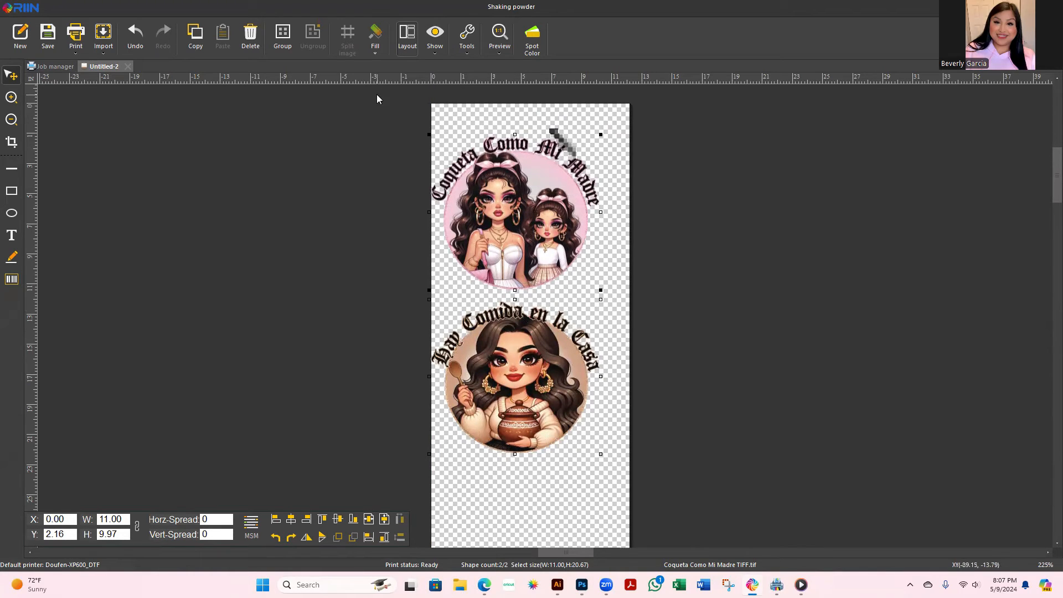
mouse_move(524, 121)
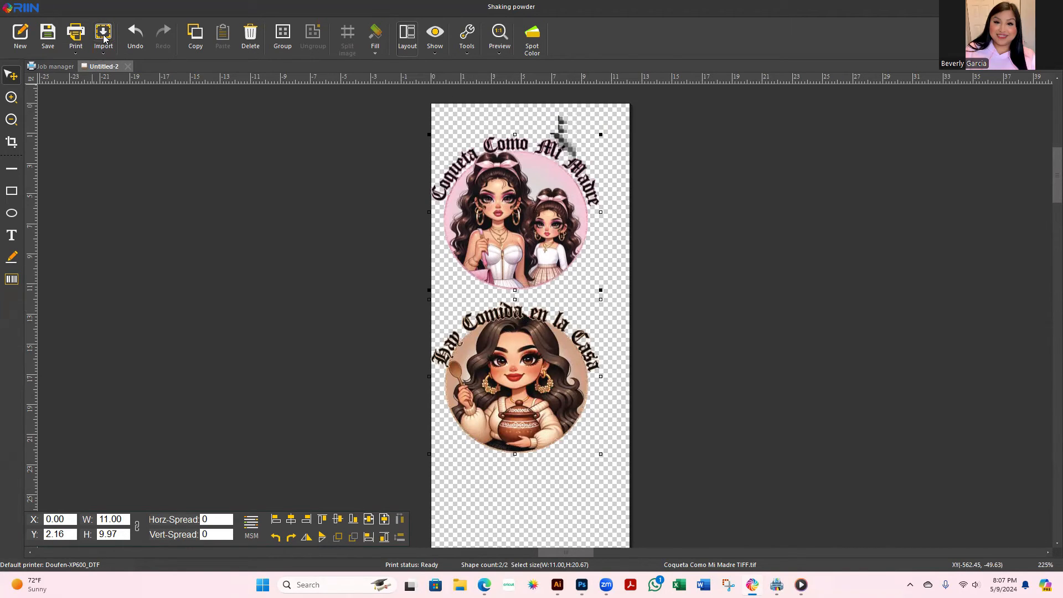
left_click(103, 35)
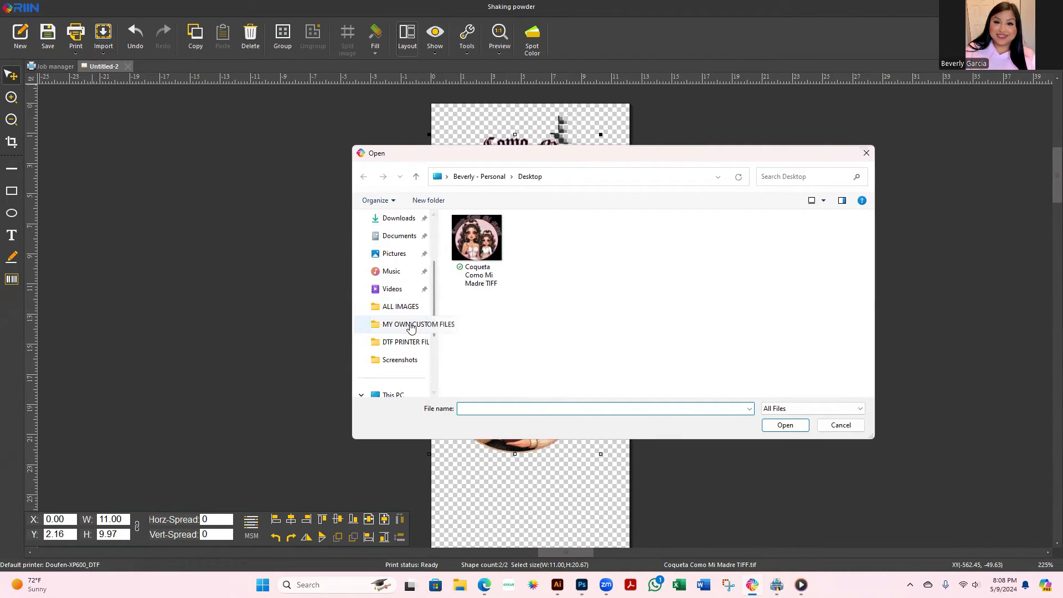
Step: Choose DTF PRINTER COLOR STRIP 2 from the DTF PRINTER FILES-THINGS folder to import
left_click(405, 342)
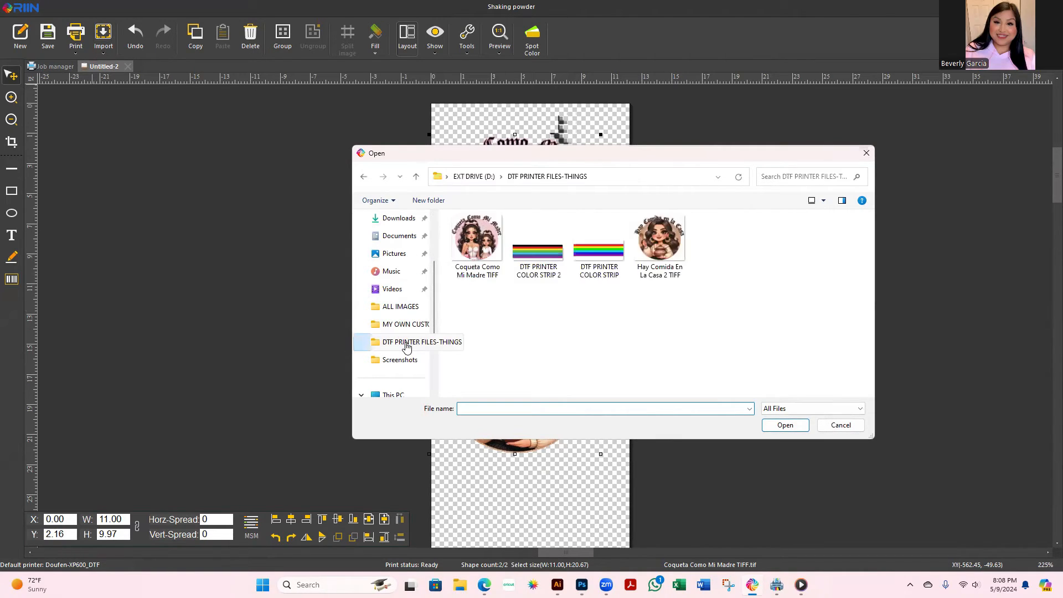
left_click(538, 242)
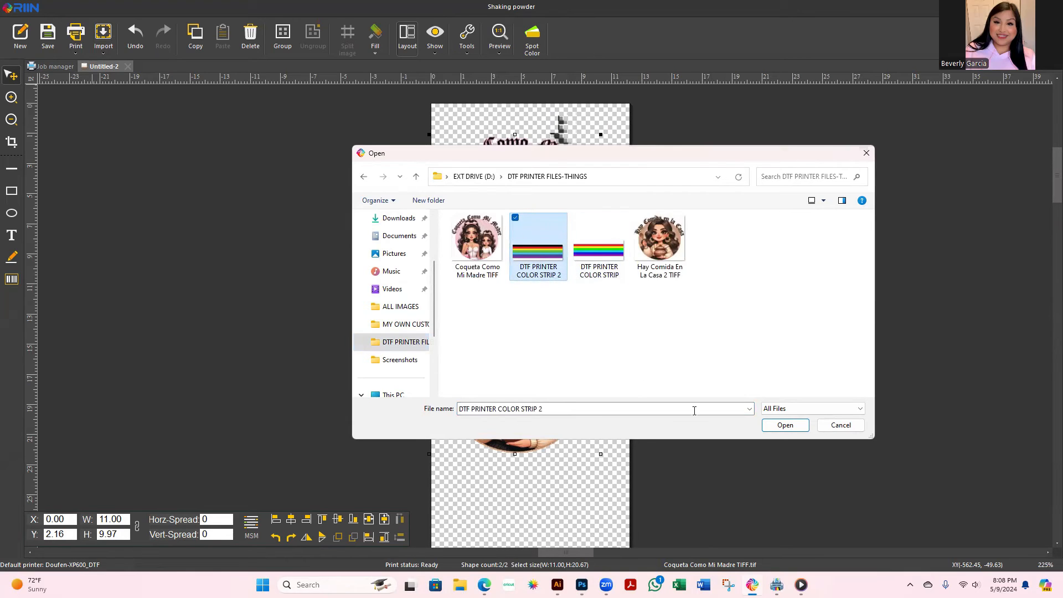
left_click(784, 425)
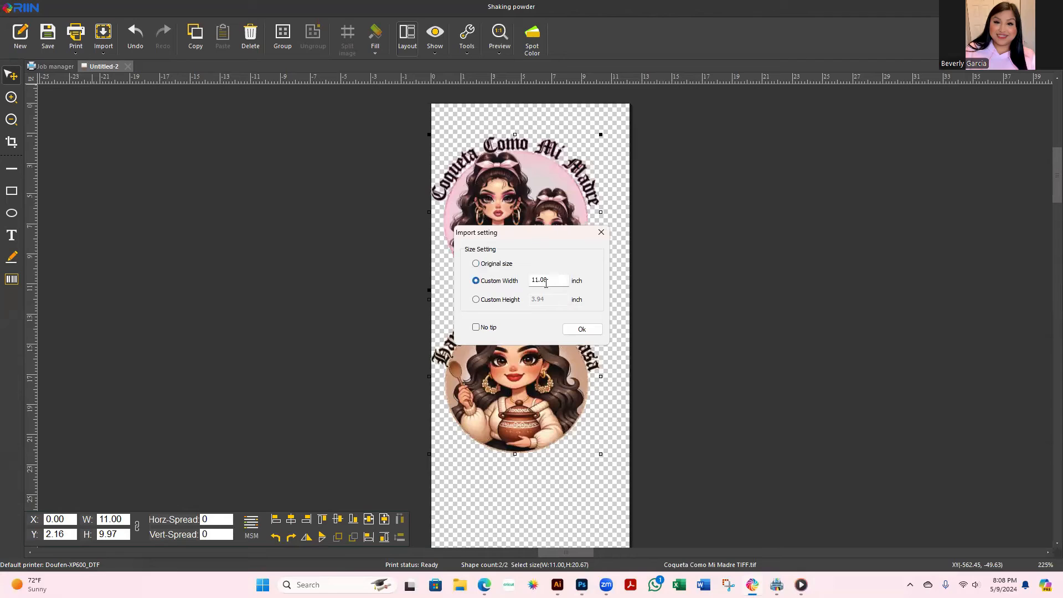
Step: Set width 12, then switch to Custom Height 0.5 inch and confirm the import
triple_click(546, 280)
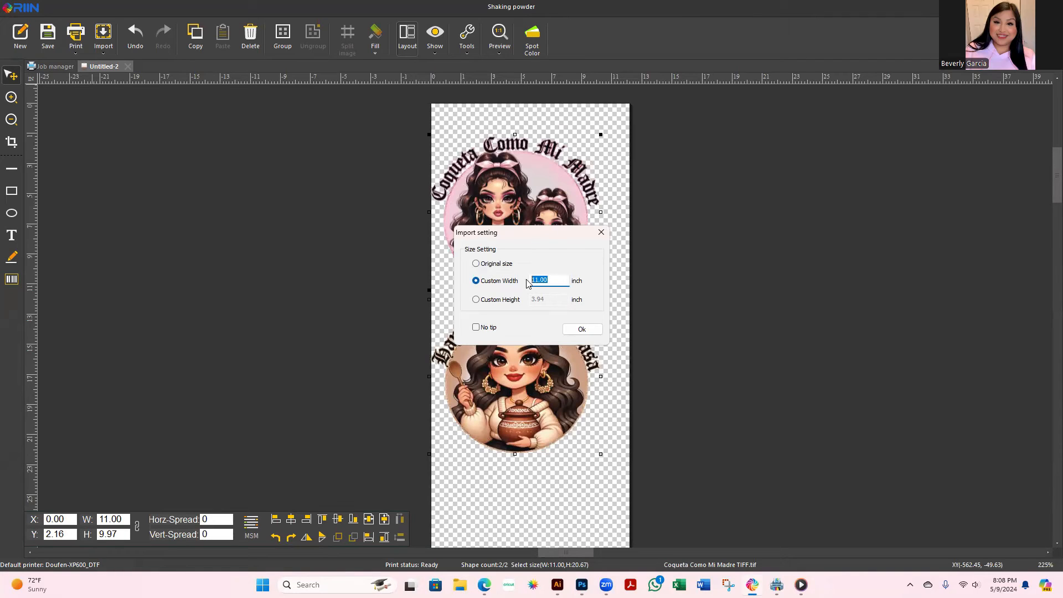
type("12")
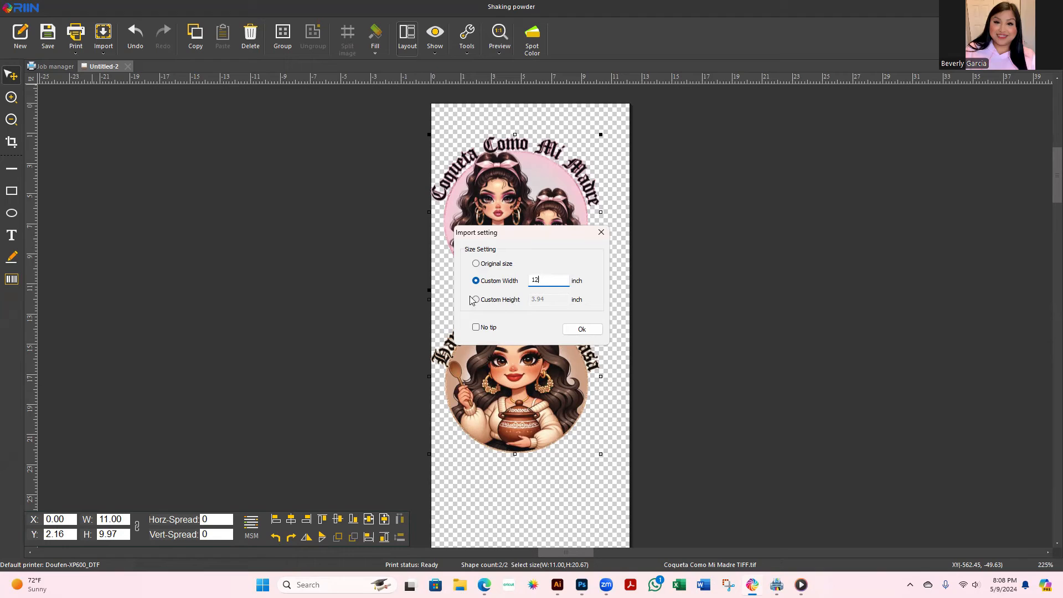
left_click(475, 299)
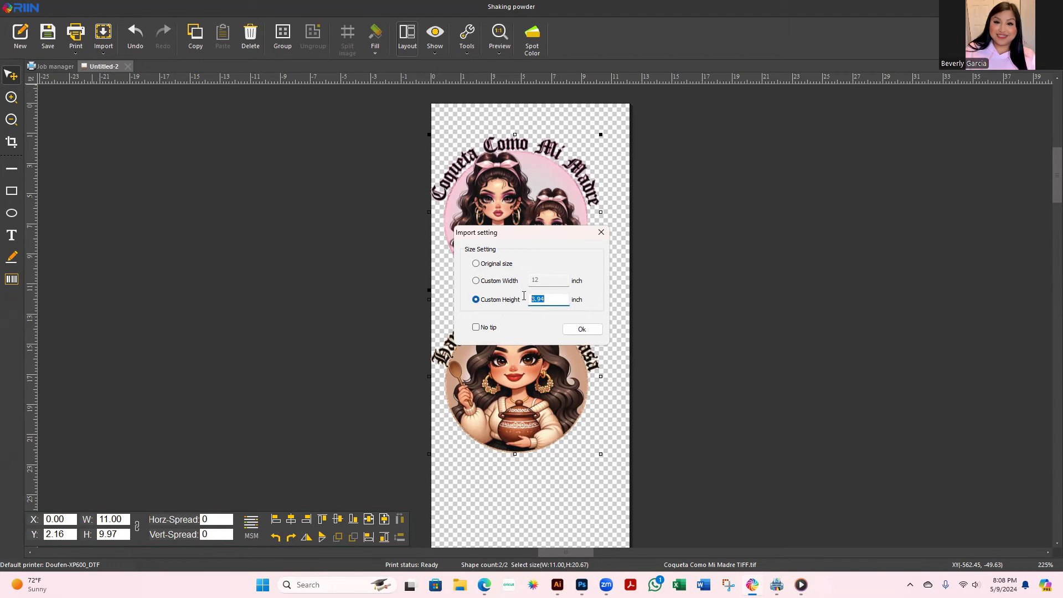
type("0.50")
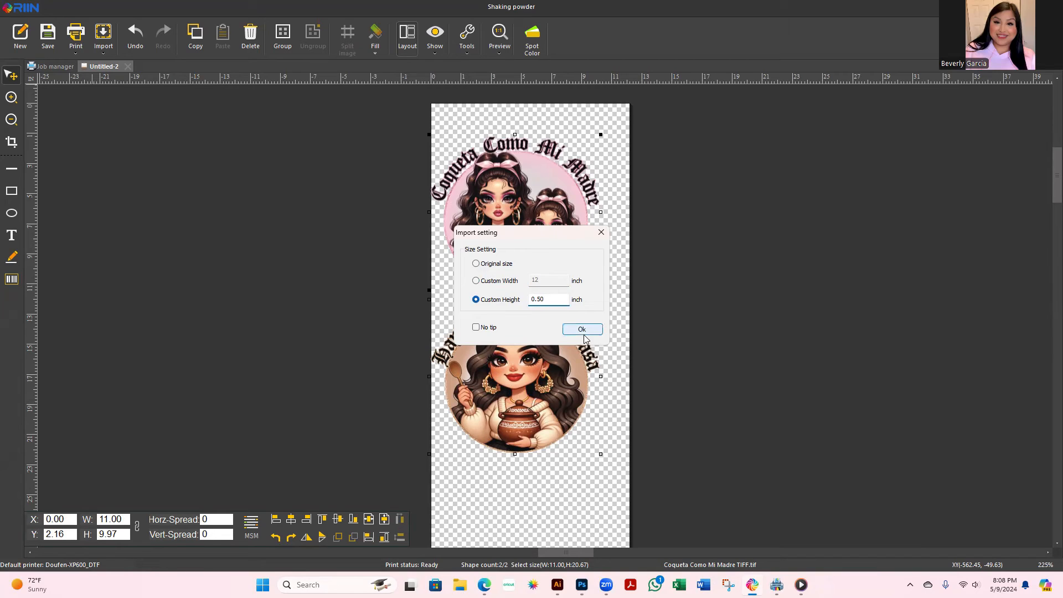
left_click(580, 328)
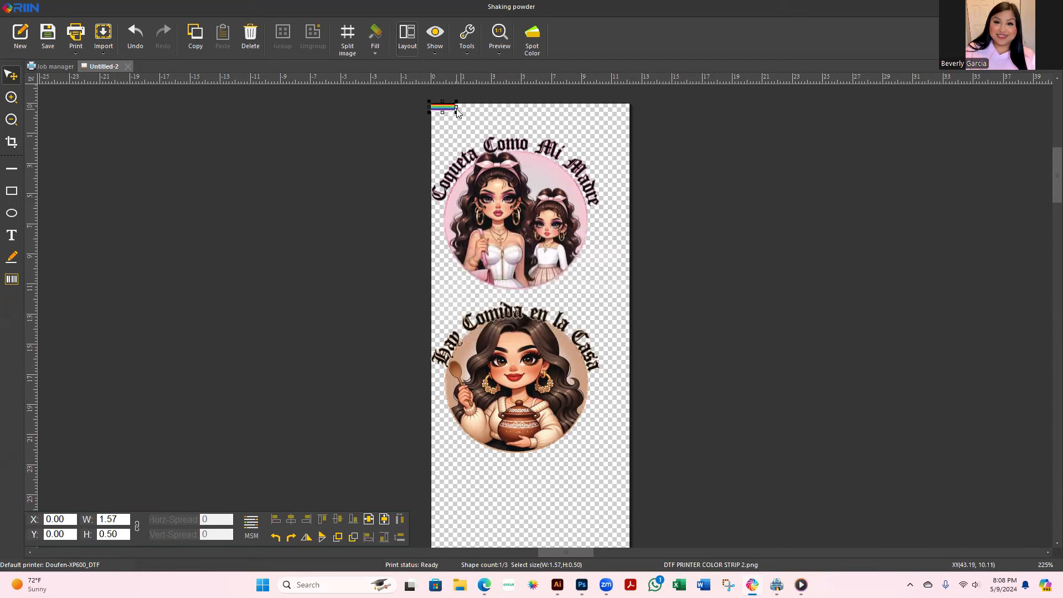
Step: Resize the rainbow strip to 12.00 × 1.00 in and nudge it just inside the sheet's top edge
left_click_drag(455, 112, 548, 135)
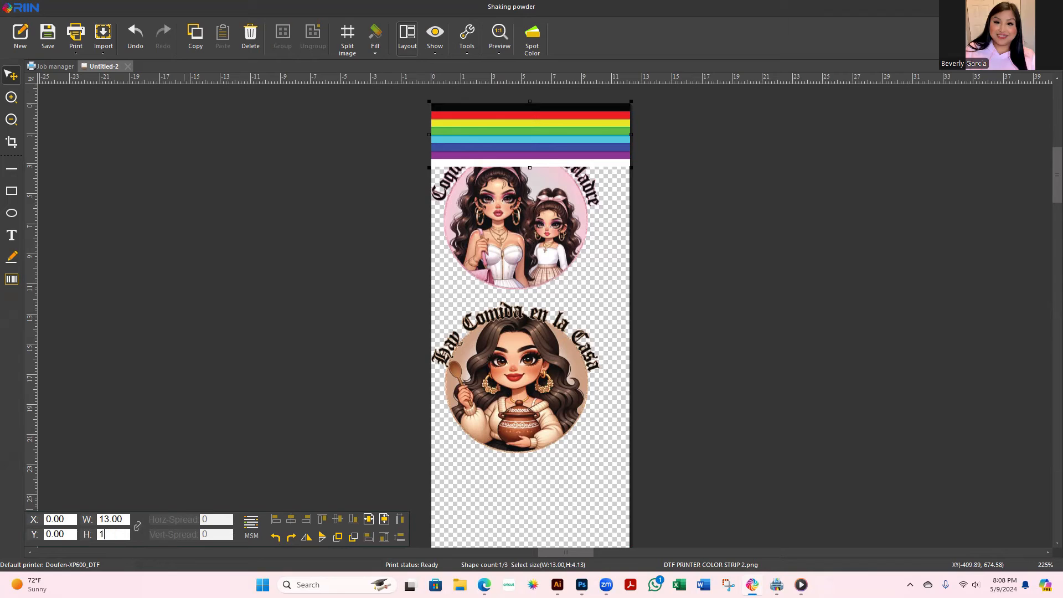
type("1.00")
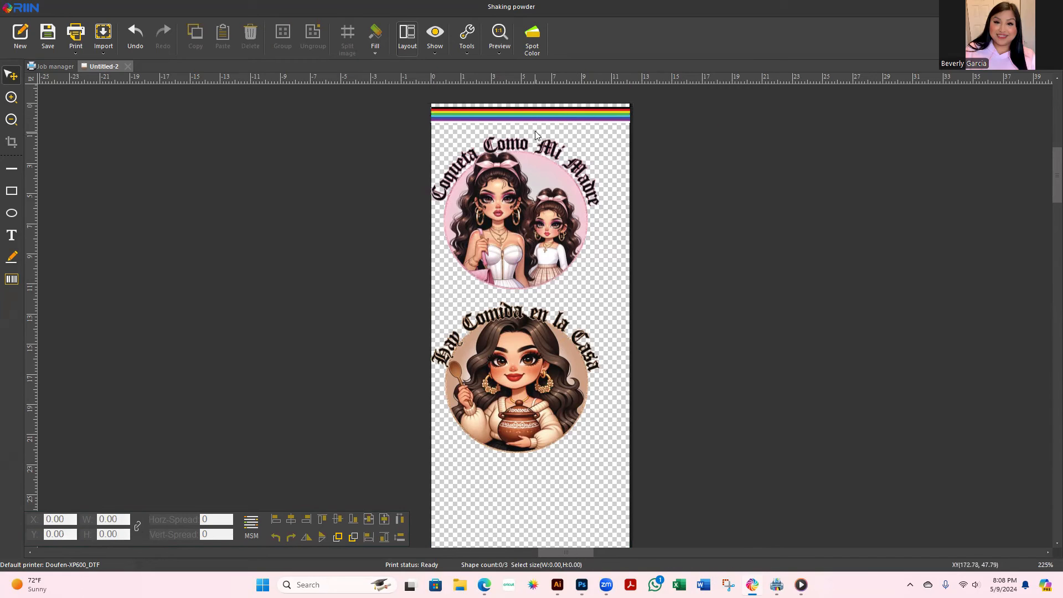
left_click(530, 110)
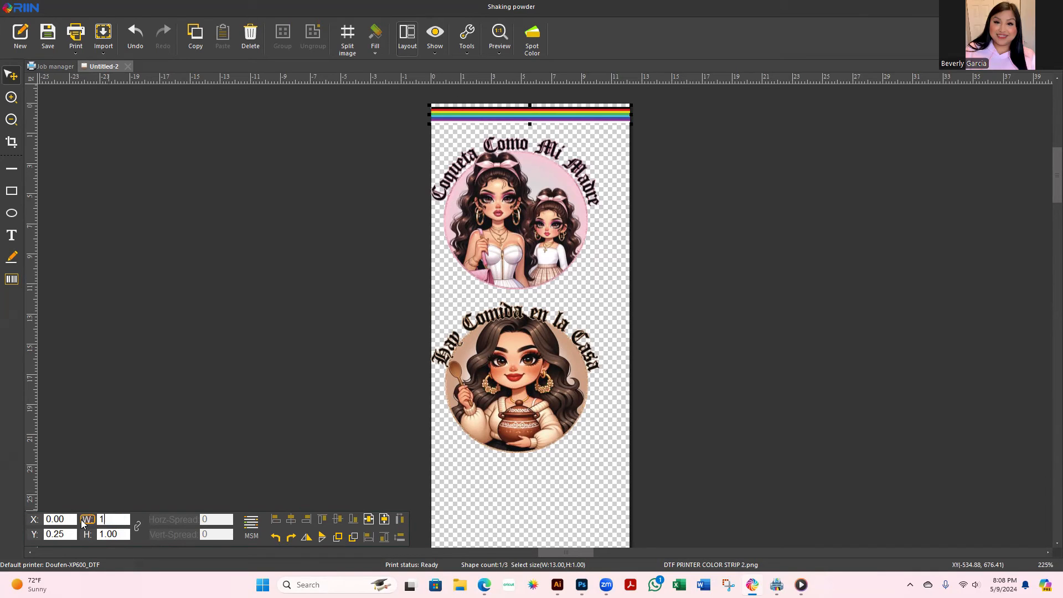
type("12.00")
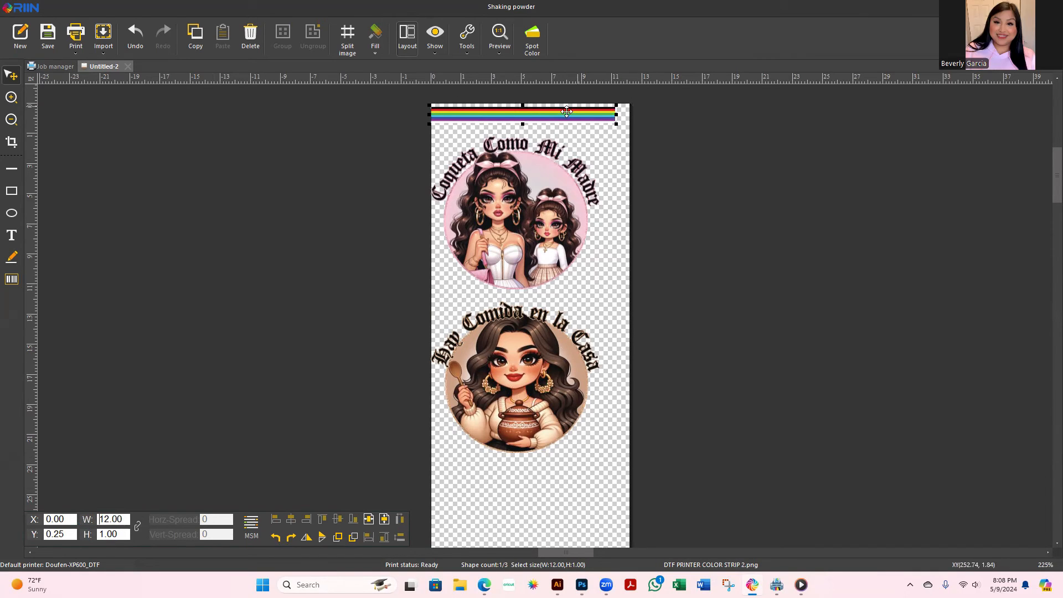
left_click_drag(566, 111, 571, 115)
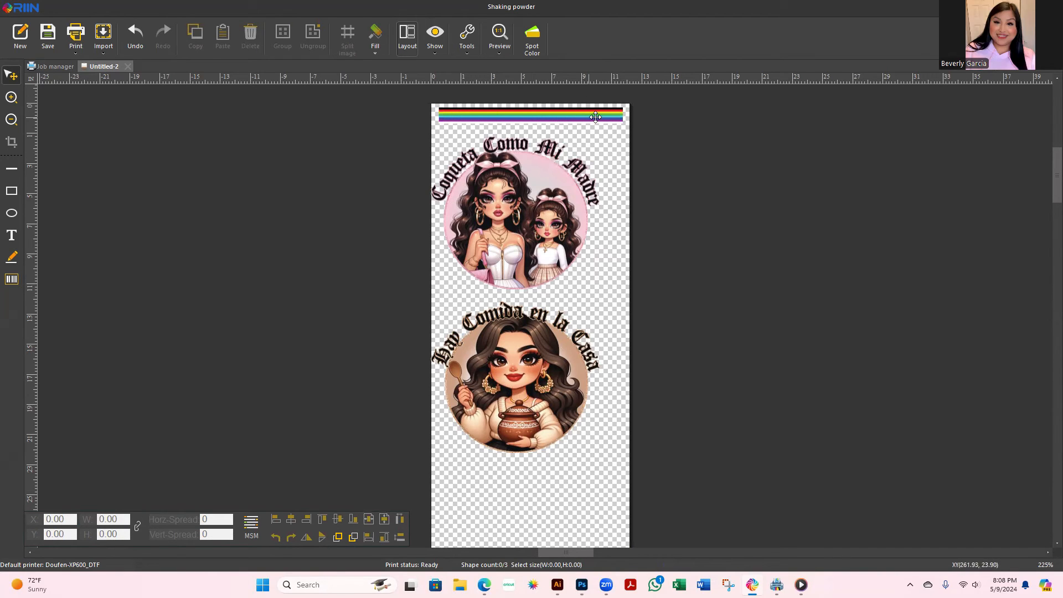
left_click(515, 211)
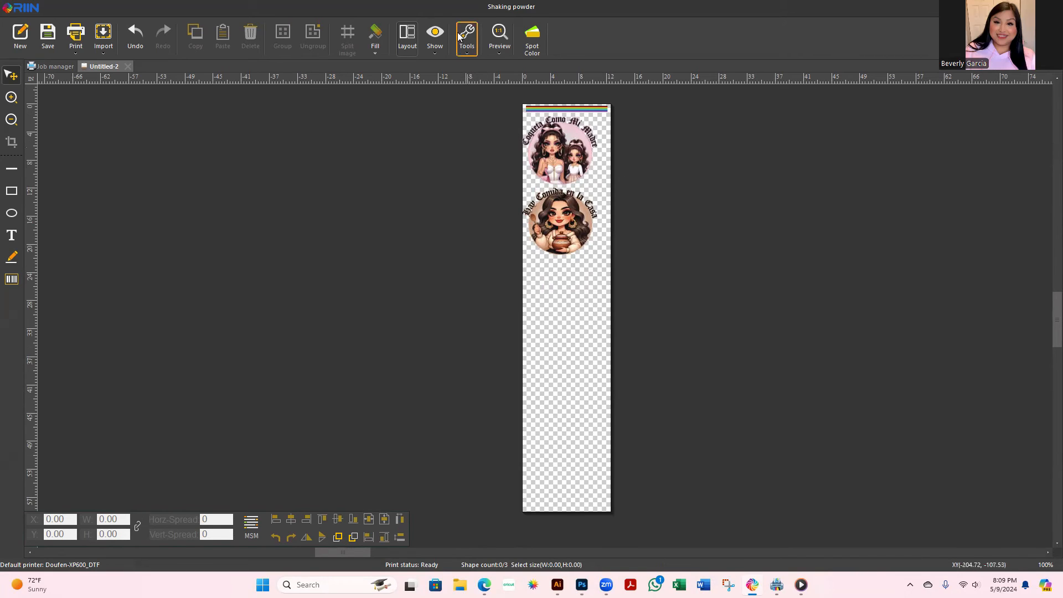
left_click(406, 35)
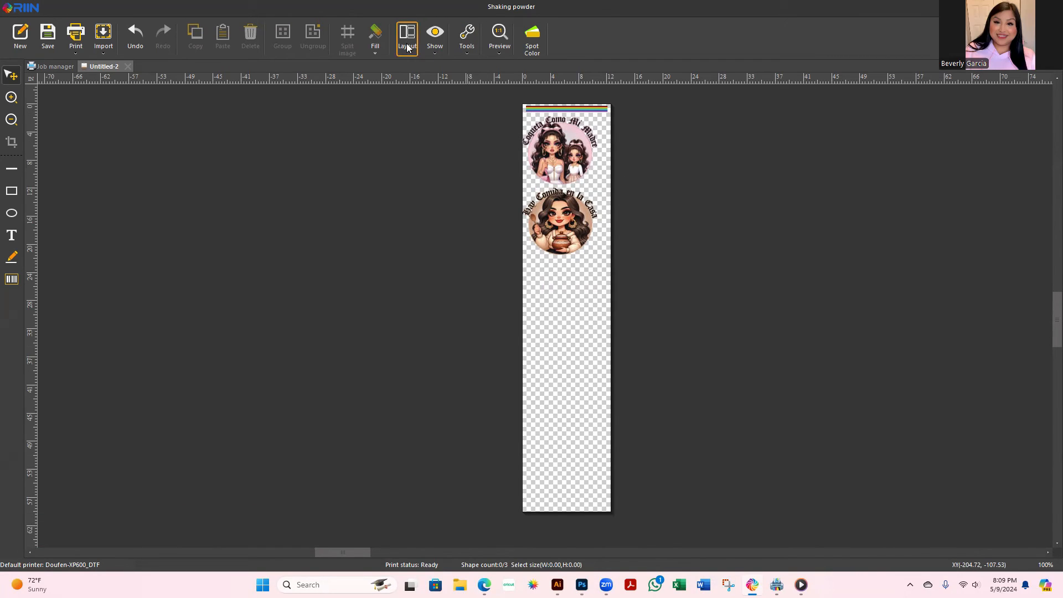
left_click(434, 35)
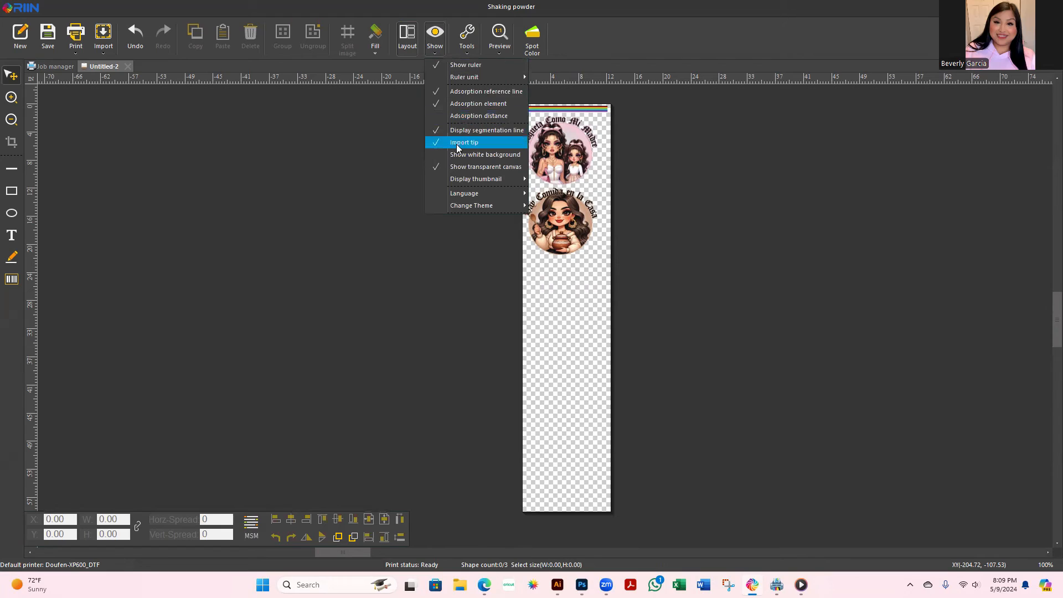
left_click(464, 142)
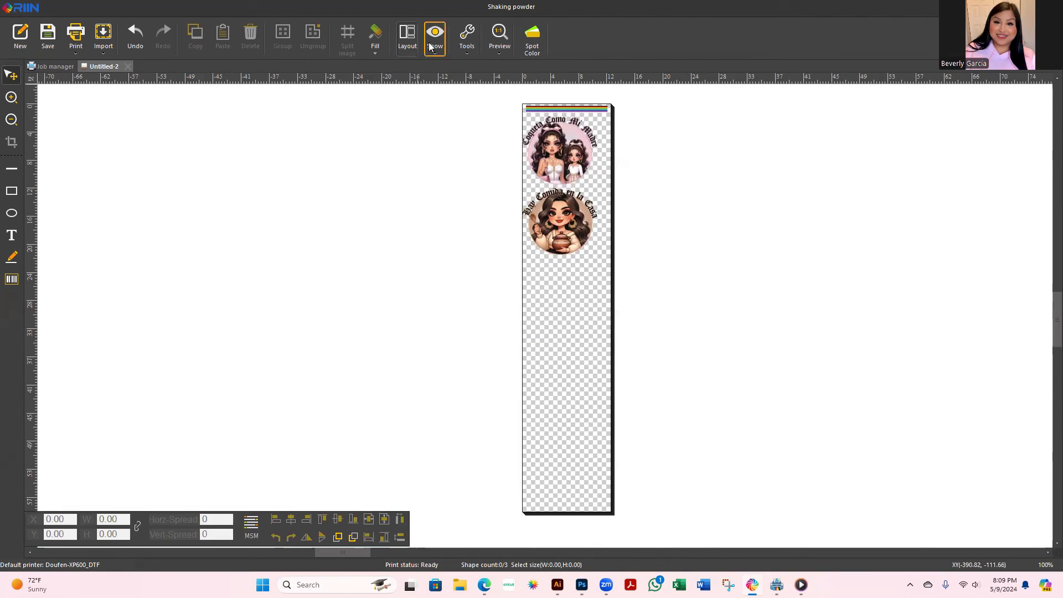
left_click(434, 37)
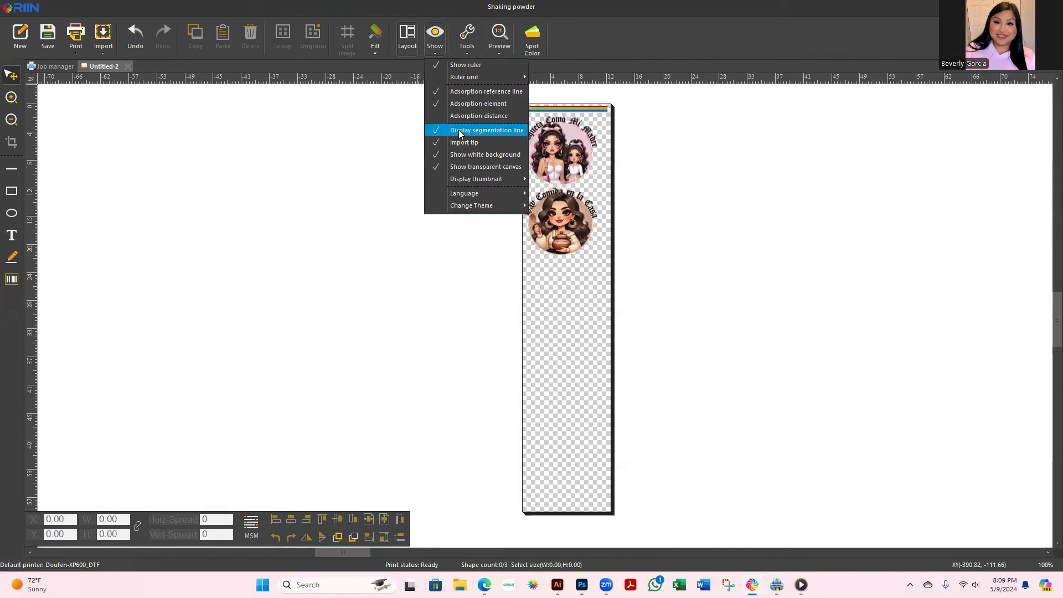
left_click(485, 129)
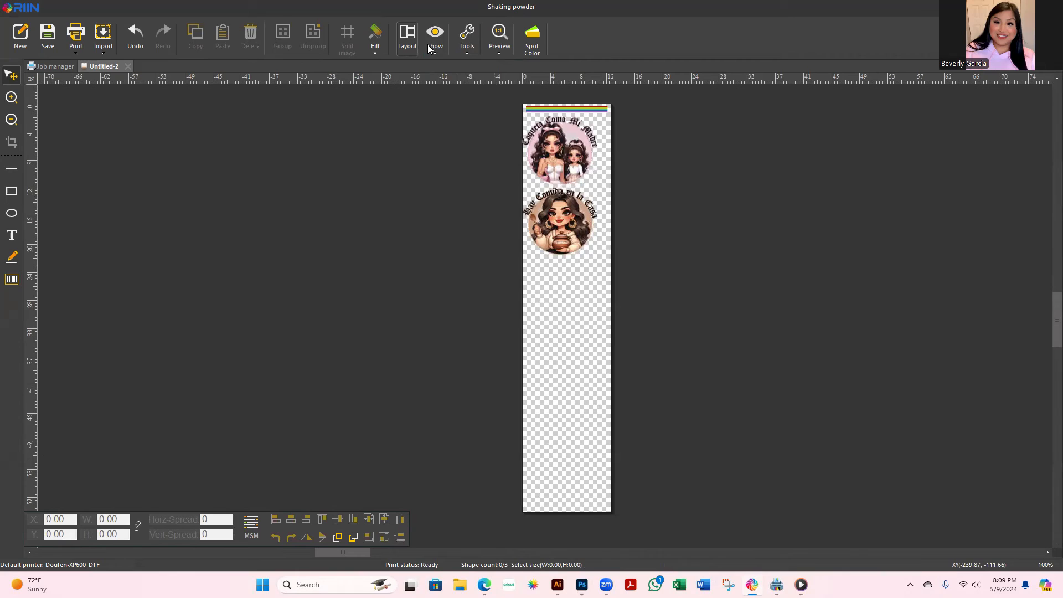
left_click(434, 38)
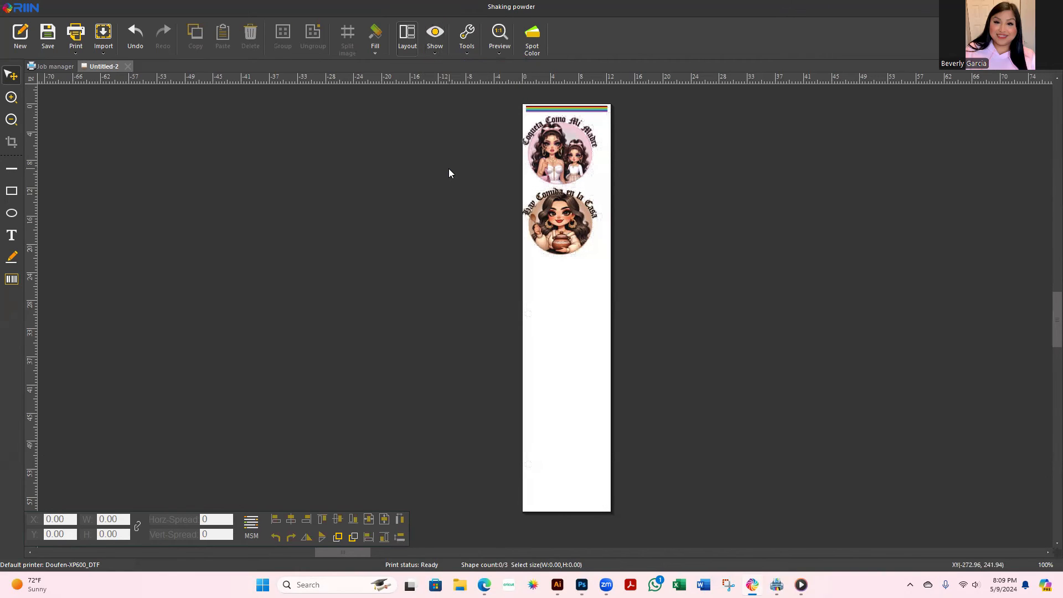
mouse_move(591, 276)
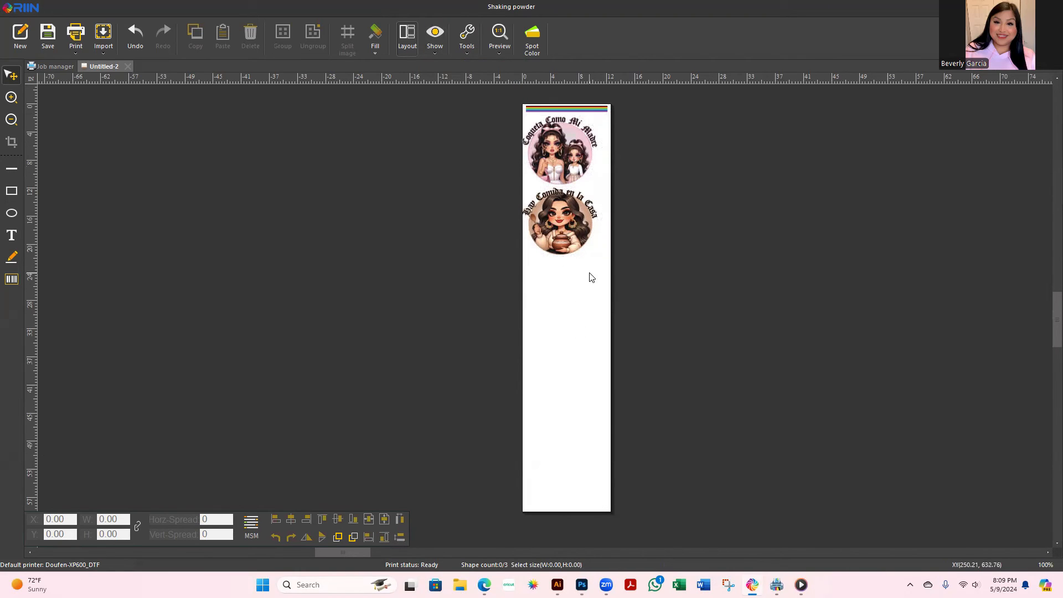
left_click(434, 38)
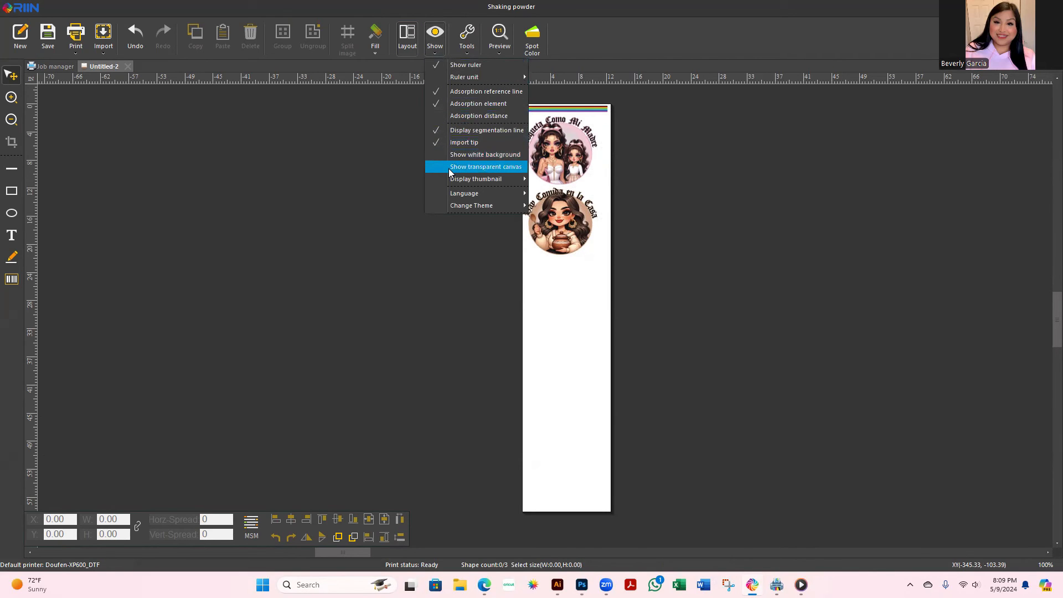
left_click(484, 166)
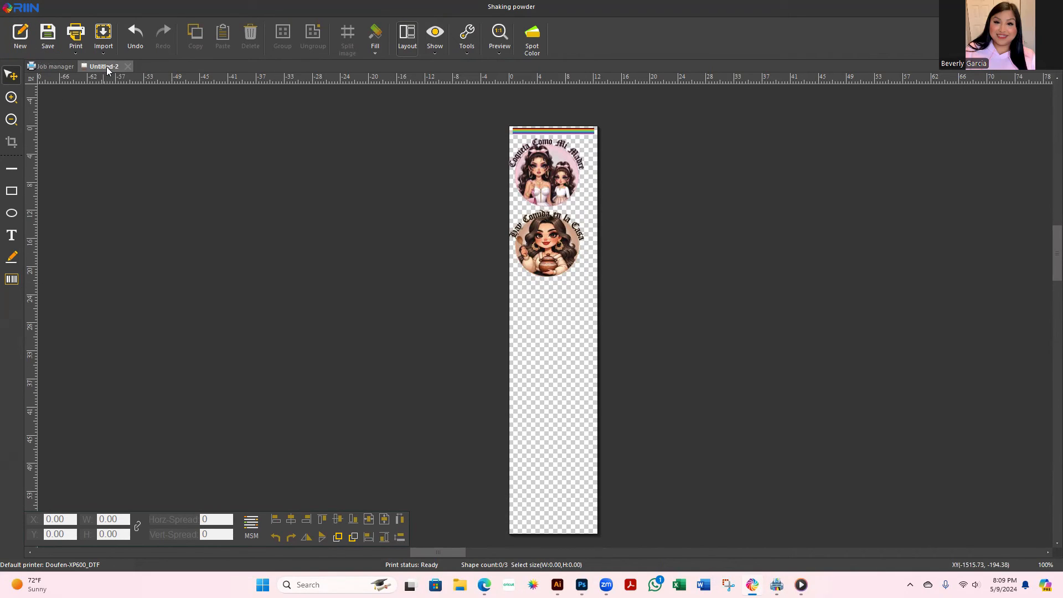
mouse_move(78, 72)
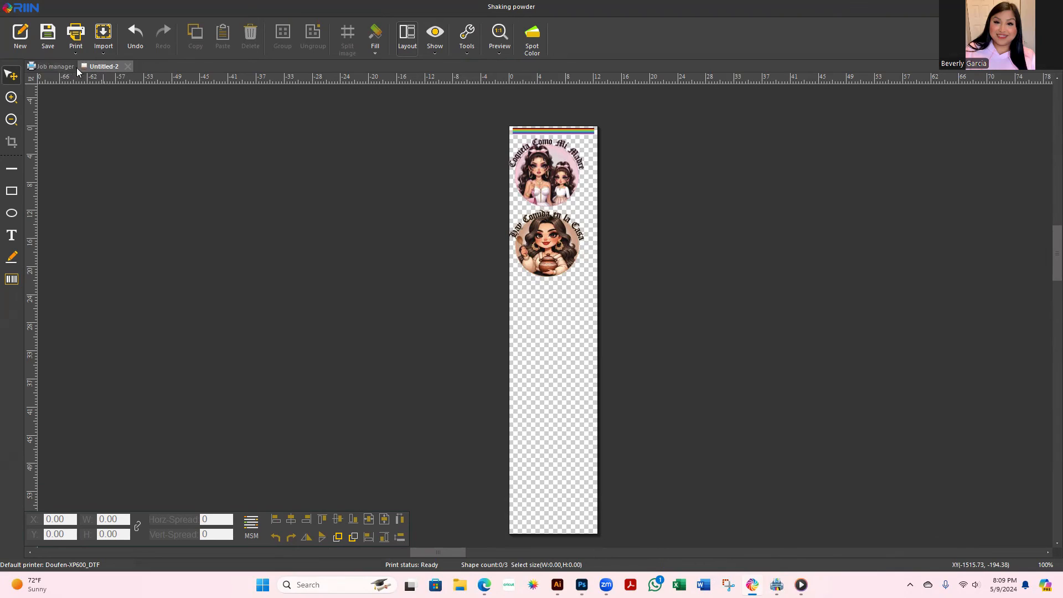
Step: Switch between the Job manager list and the gang sheet to review past print jobs
left_click(55, 65)
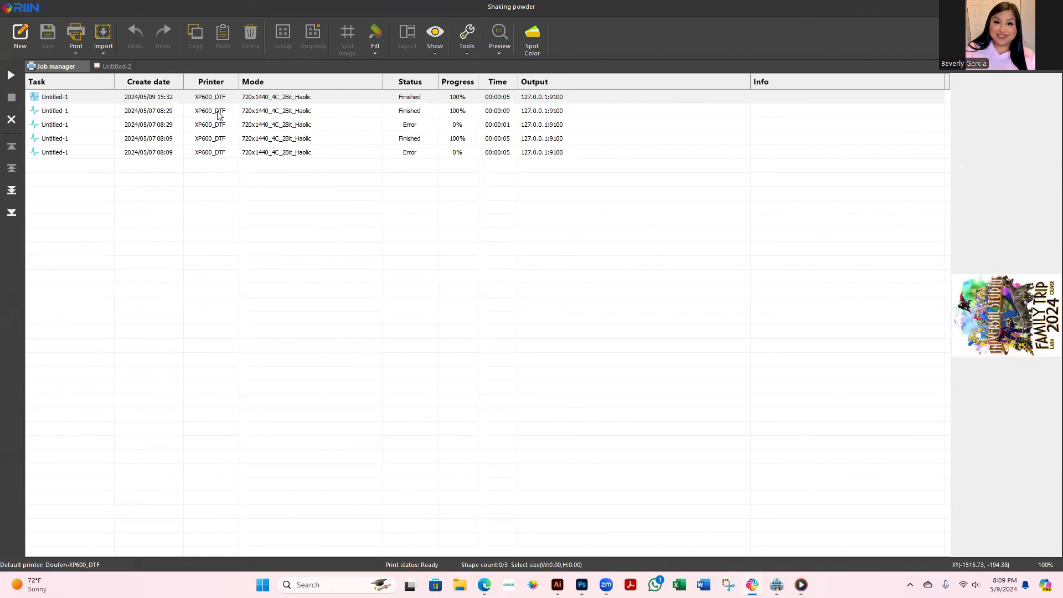
left_click(116, 65)
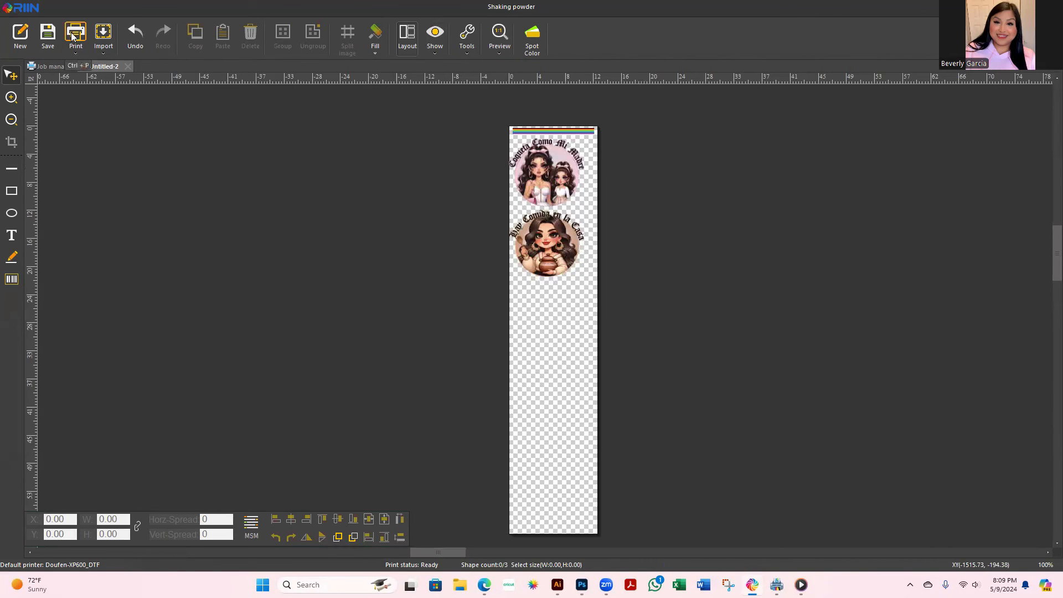
left_click(54, 66)
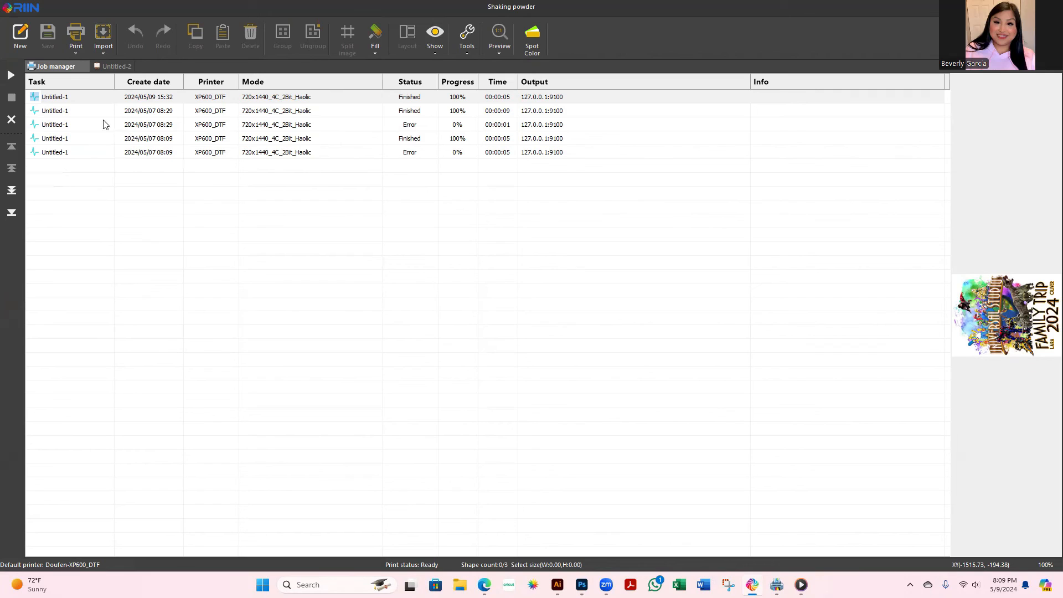
left_click(102, 65)
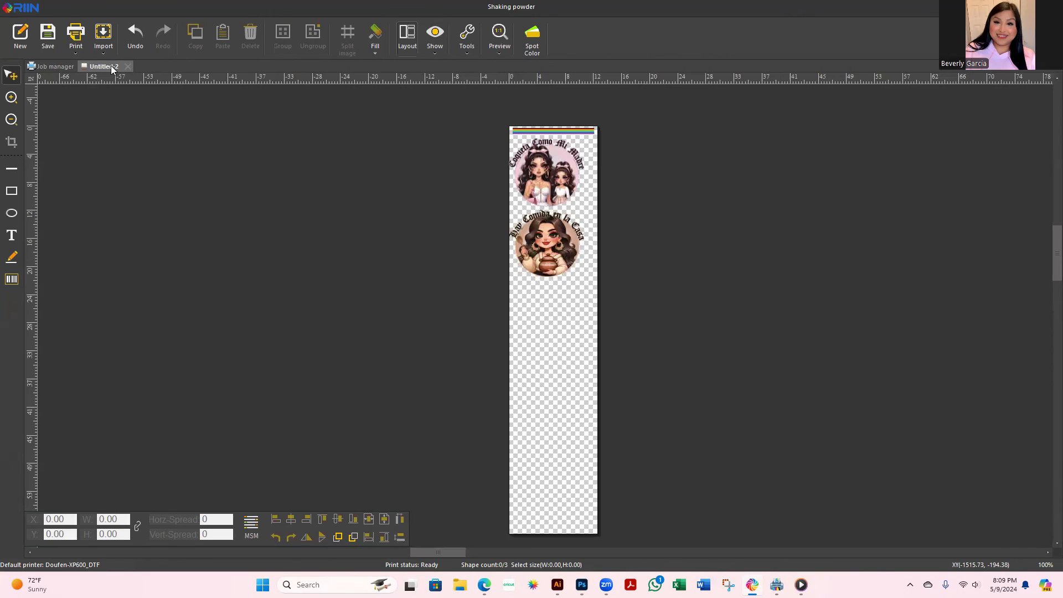
left_click(55, 65)
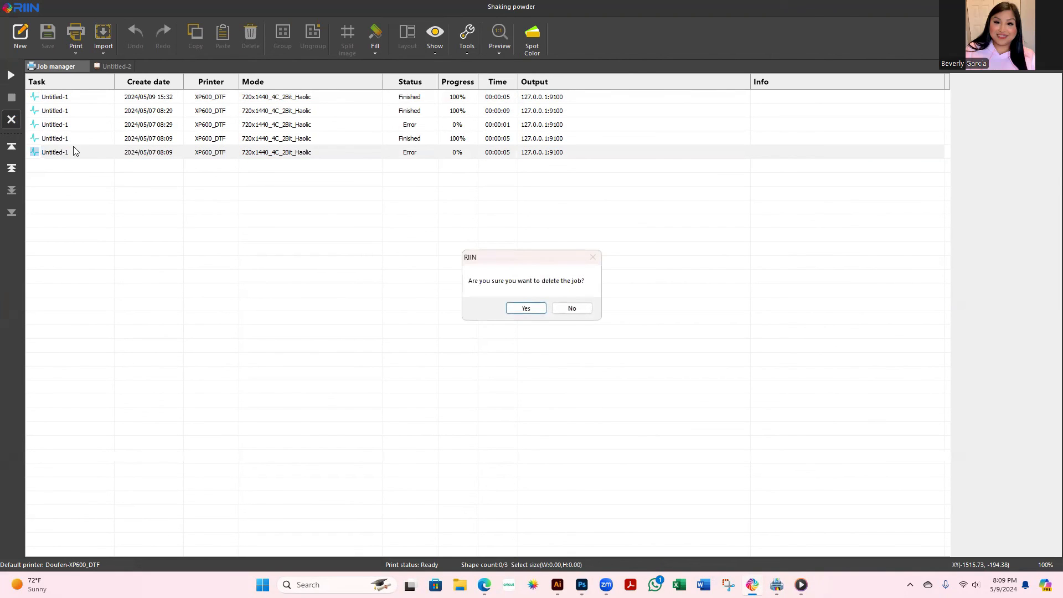
Step: Delete the failed and older jobs so only two finished jobs remain, then return to Untitled-2
left_click(524, 308)
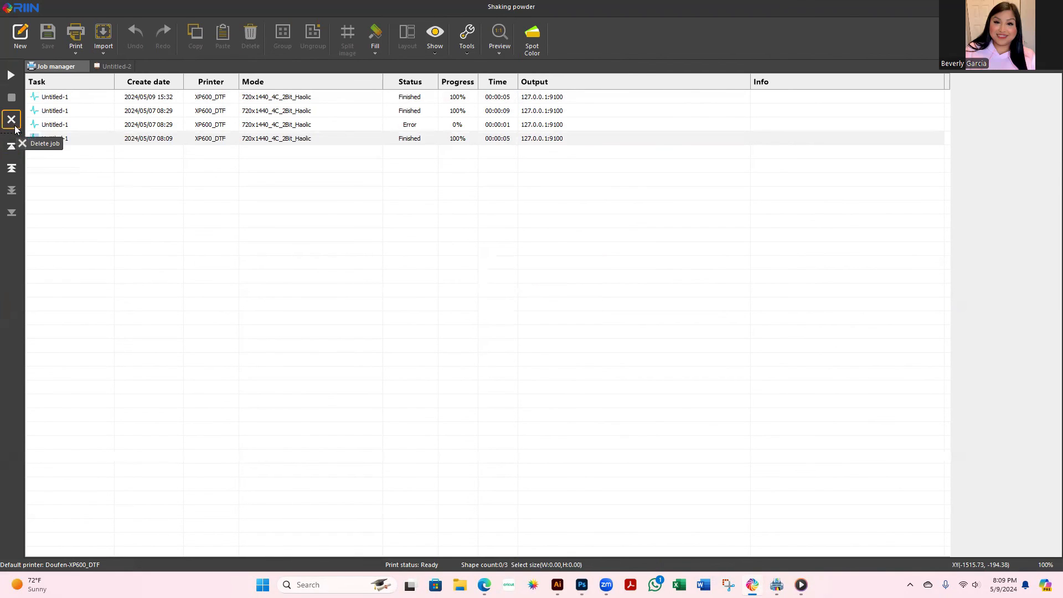
left_click(11, 120)
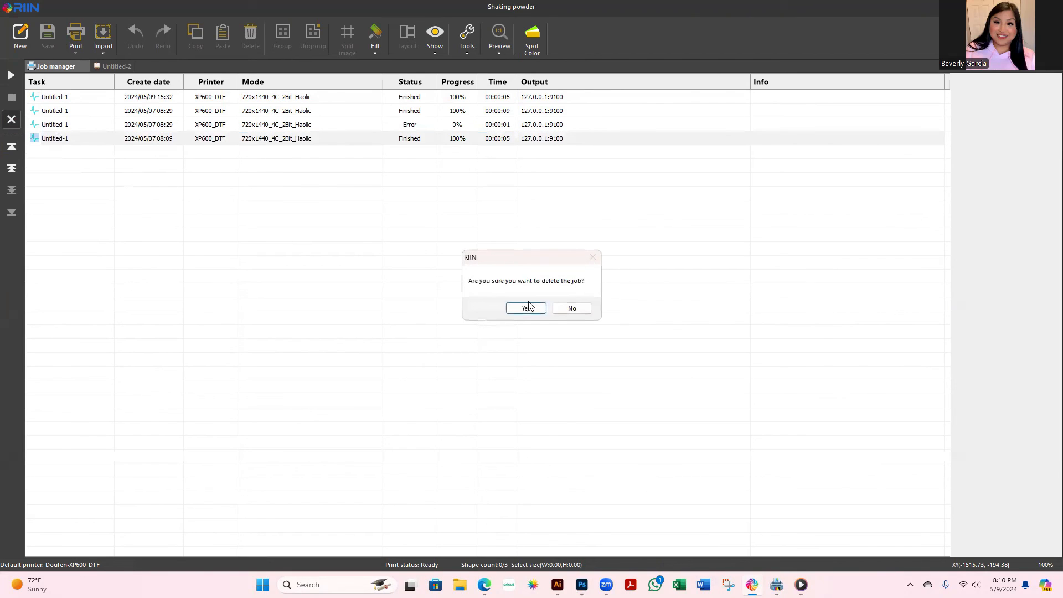
left_click(525, 309)
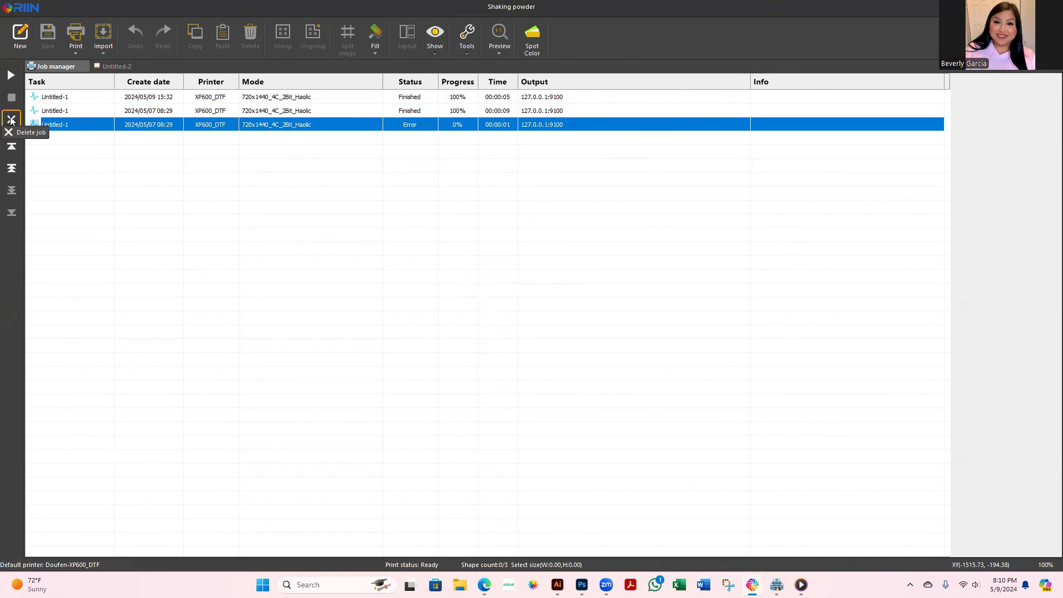
left_click(11, 120)
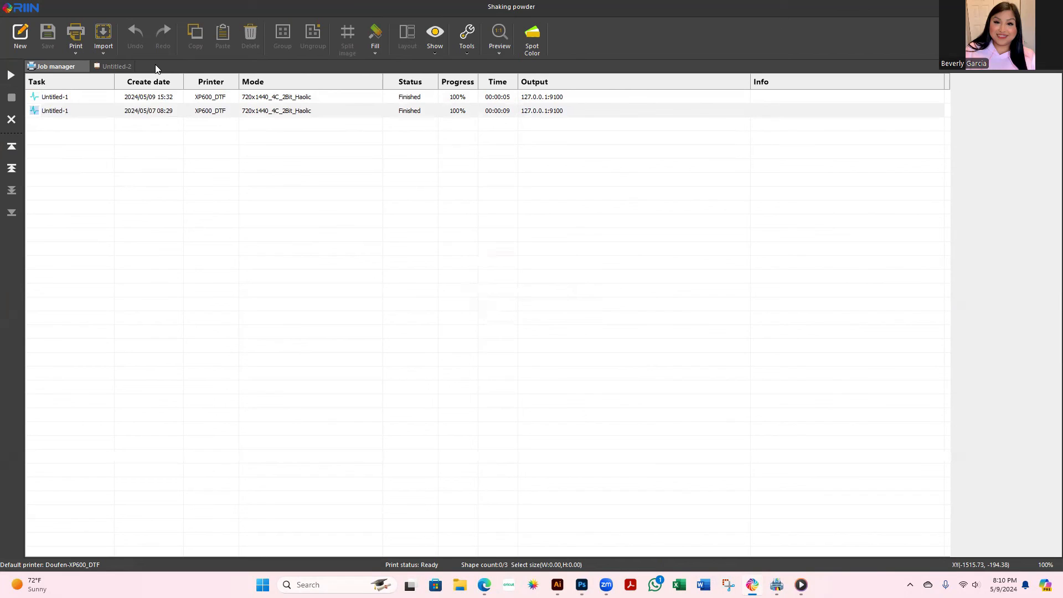
left_click(115, 65)
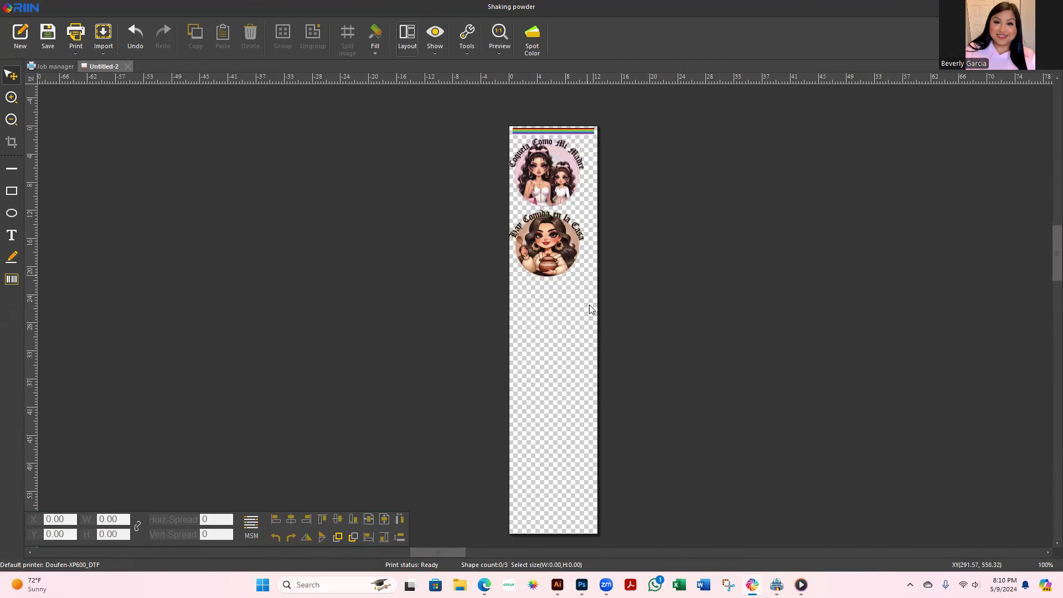